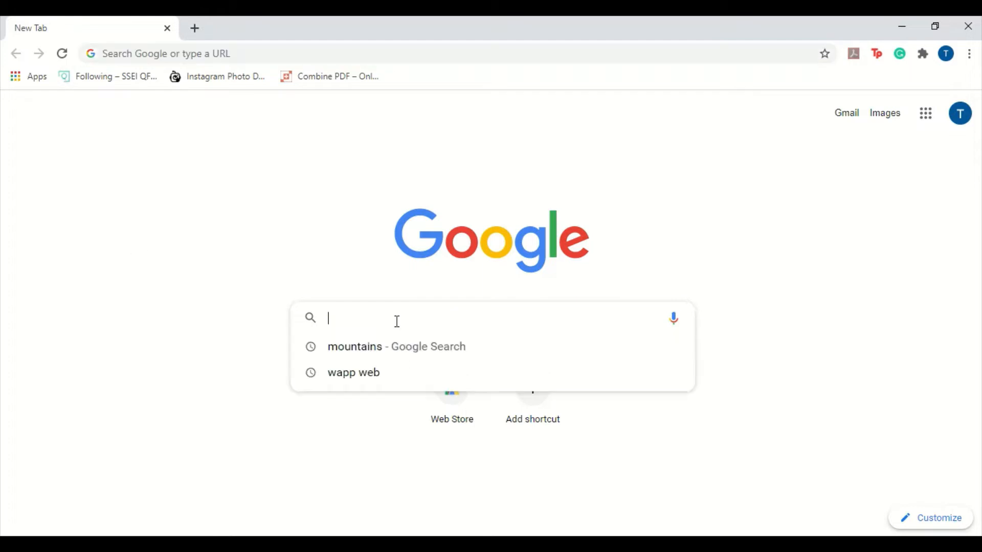
pyautogui.moveTo(404, 358)
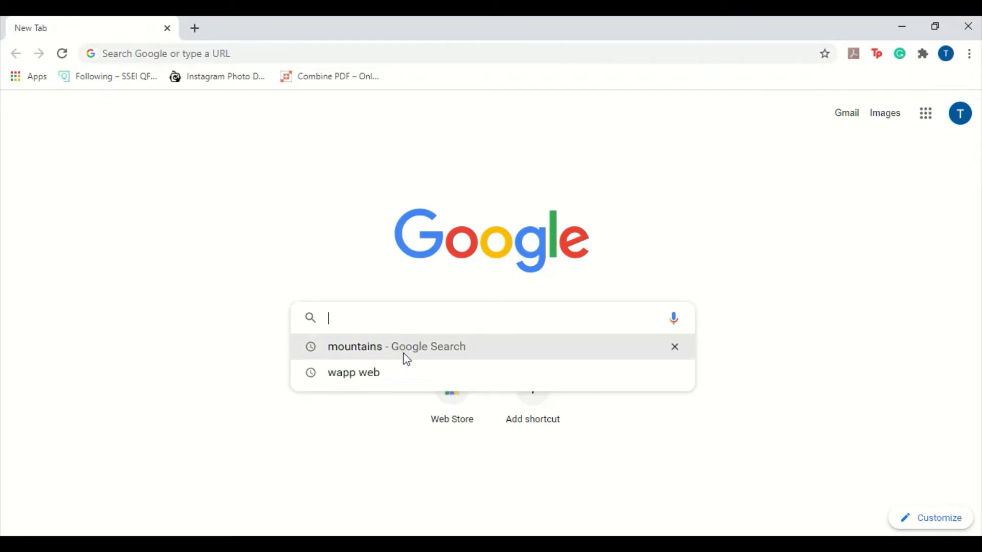
# - Search 'mountains' from history and switch to the Images results grid
pyautogui.click(396, 347)
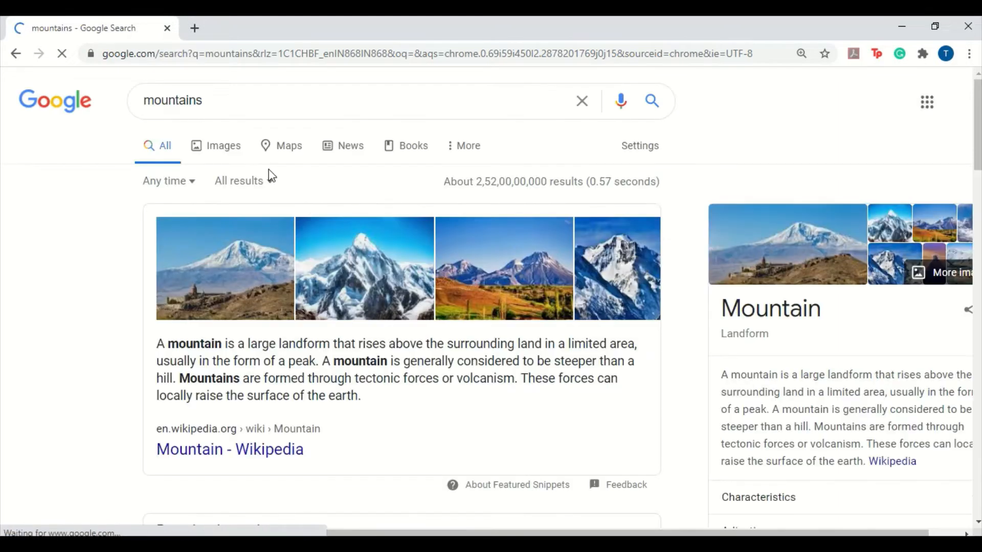
pyautogui.click(223, 145)
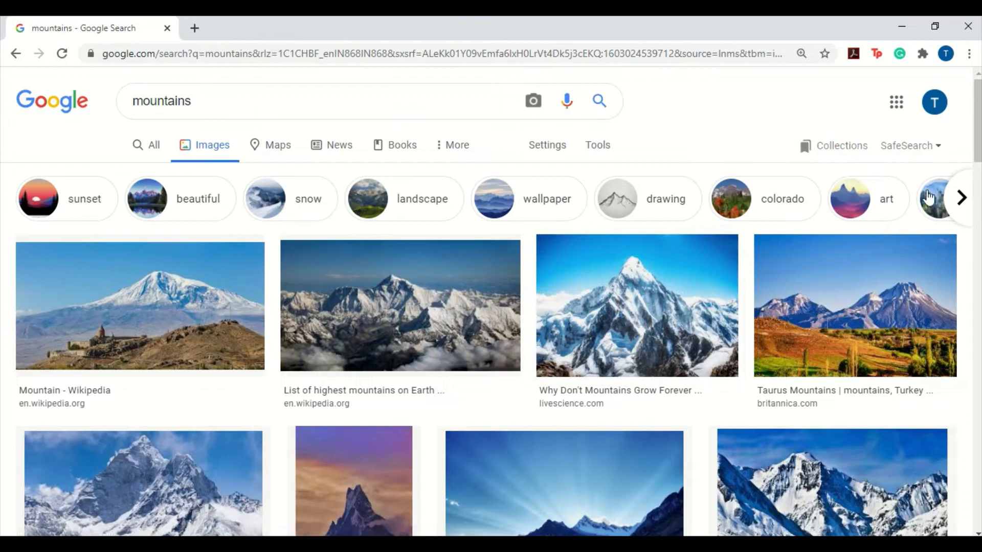
pyautogui.scroll(-3)
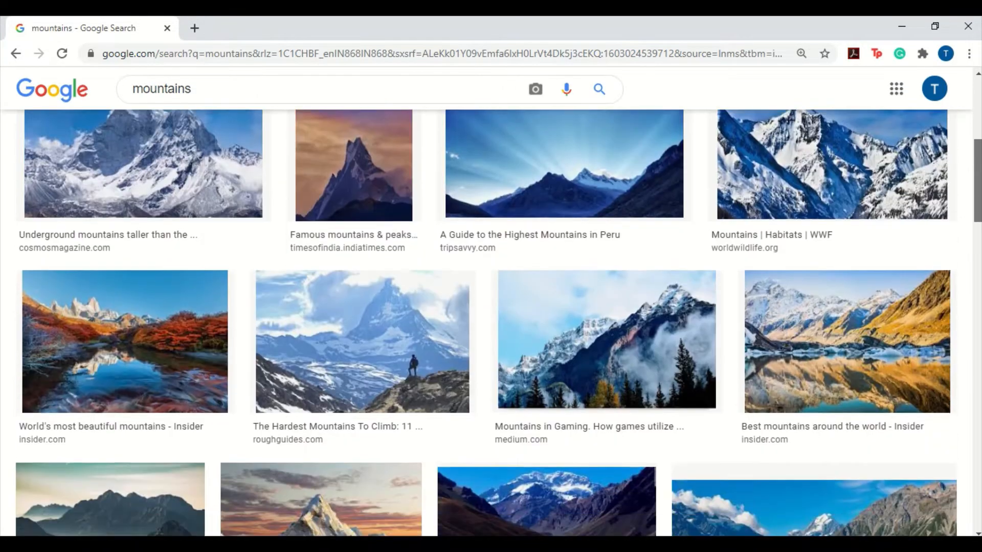
pyautogui.scroll(3)
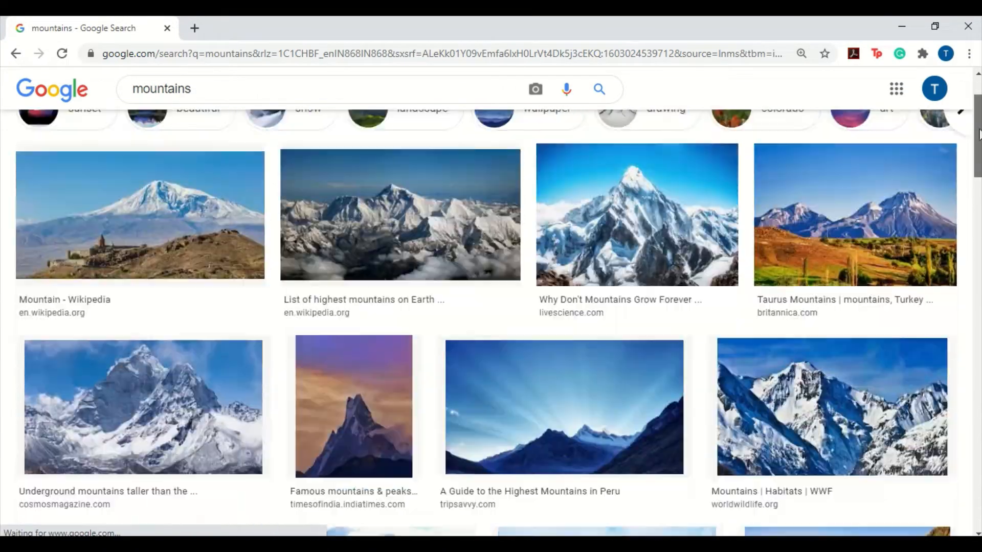
pyautogui.scroll(3)
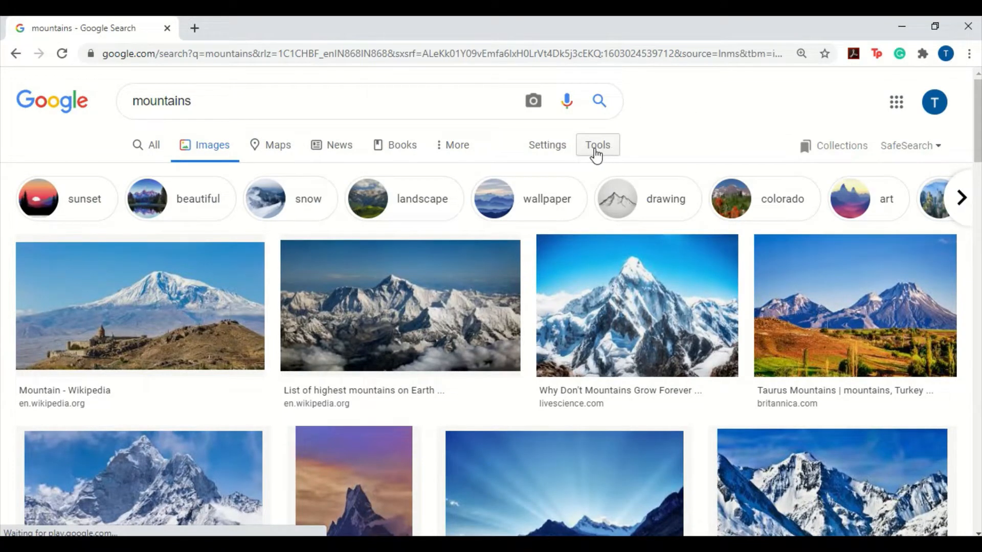
pyautogui.moveTo(601, 156)
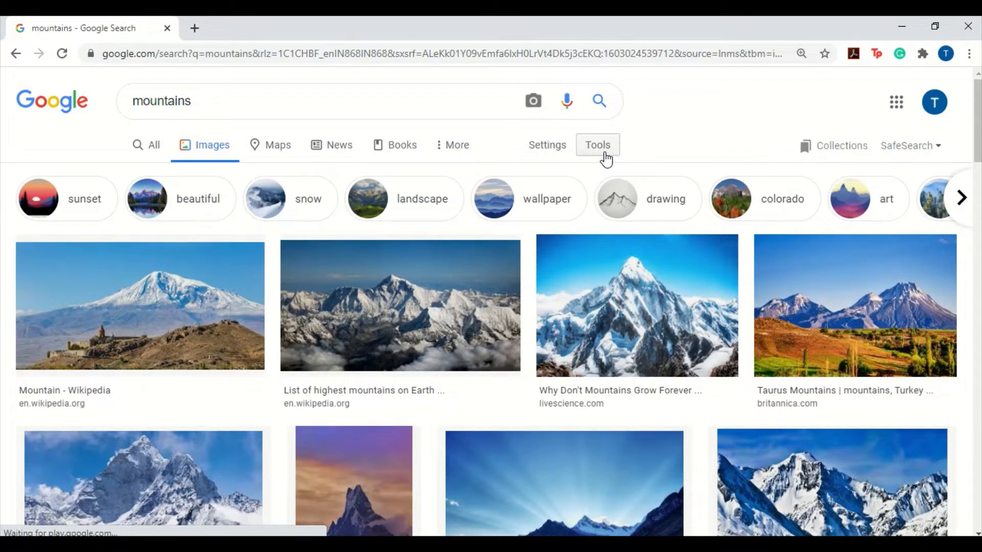
# - Show the Tools filters and set Size to Large
pyautogui.click(597, 144)
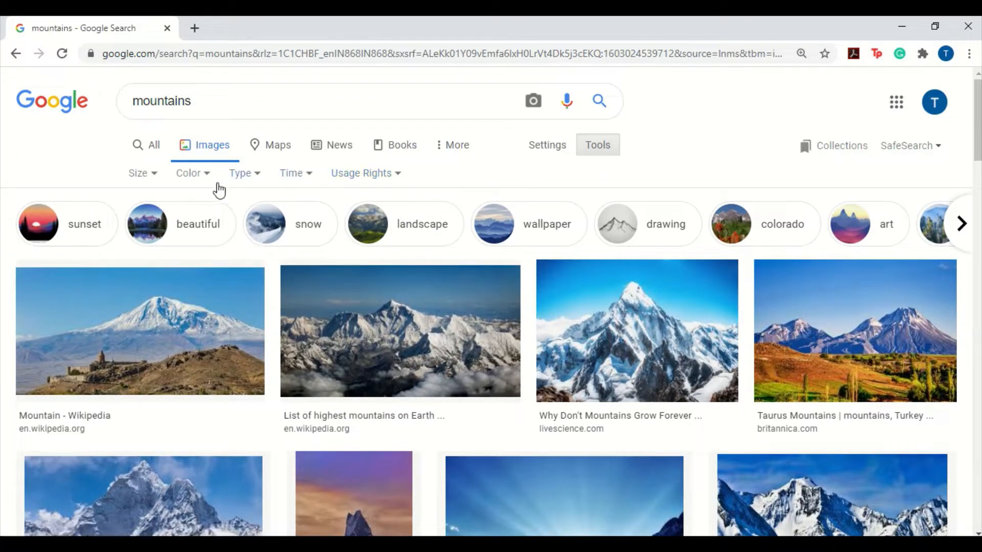
pyautogui.moveTo(206, 192)
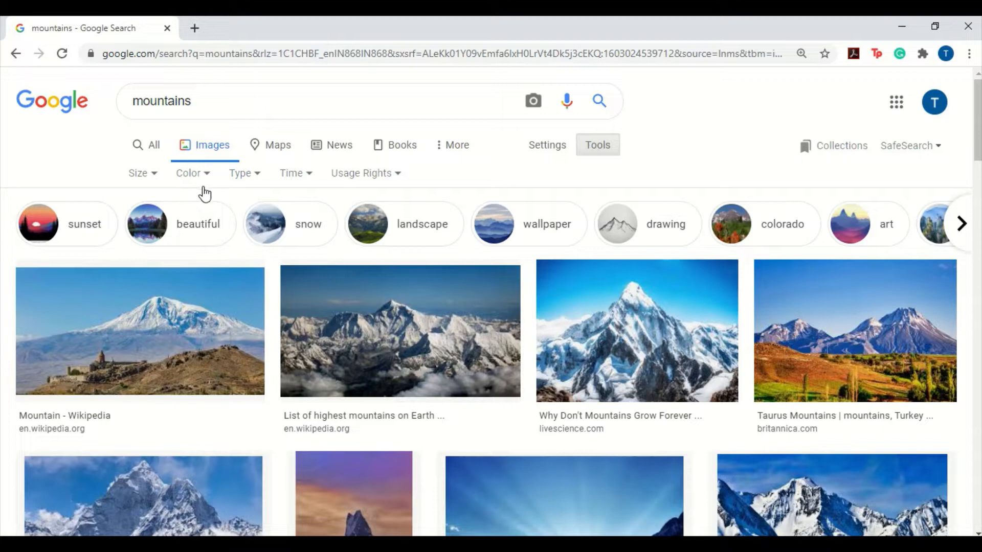
pyautogui.moveTo(154, 180)
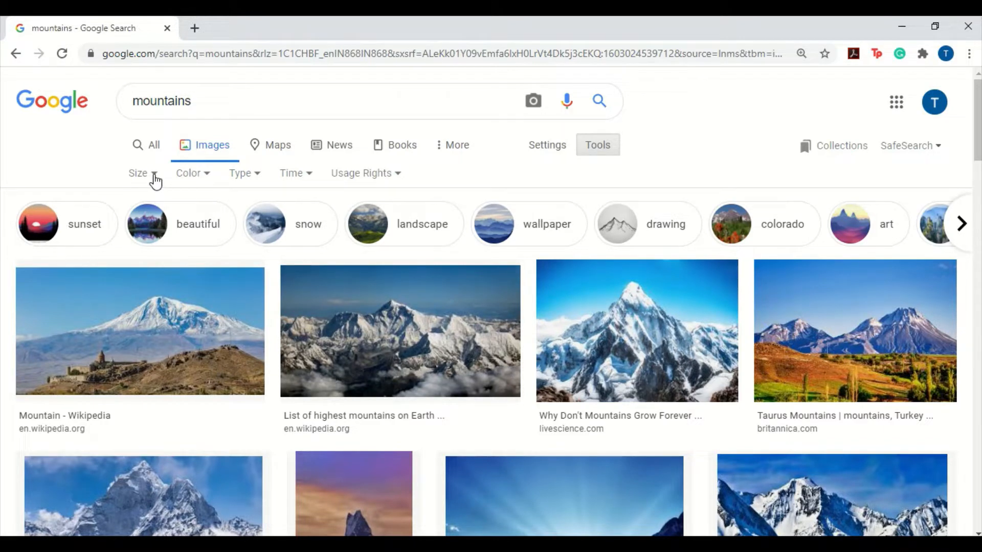
pyautogui.click(140, 173)
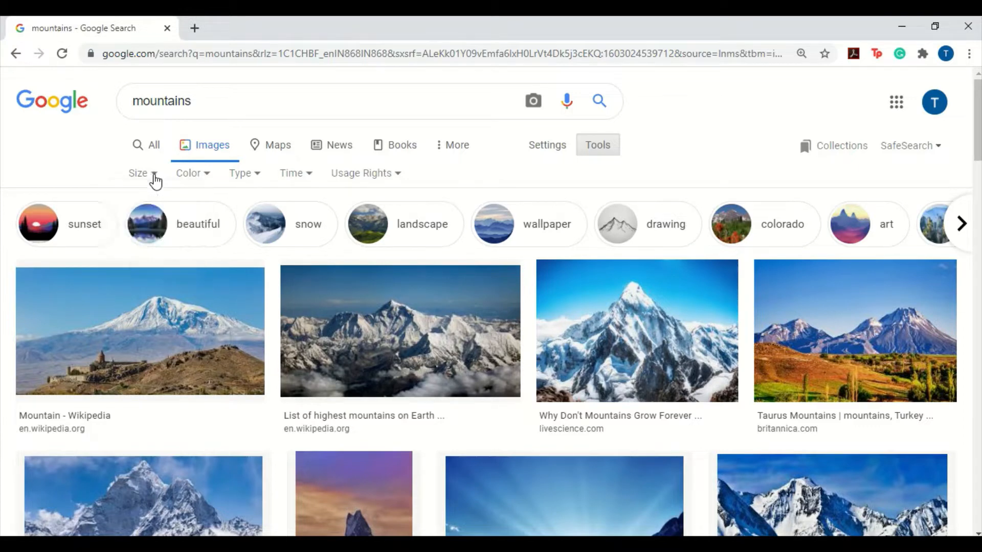
pyautogui.click(138, 173)
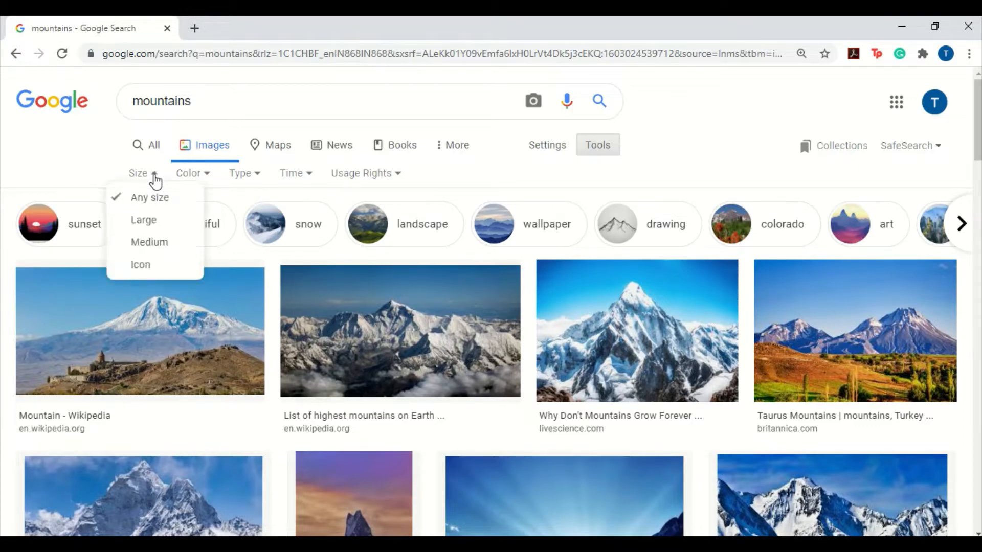
pyautogui.click(143, 220)
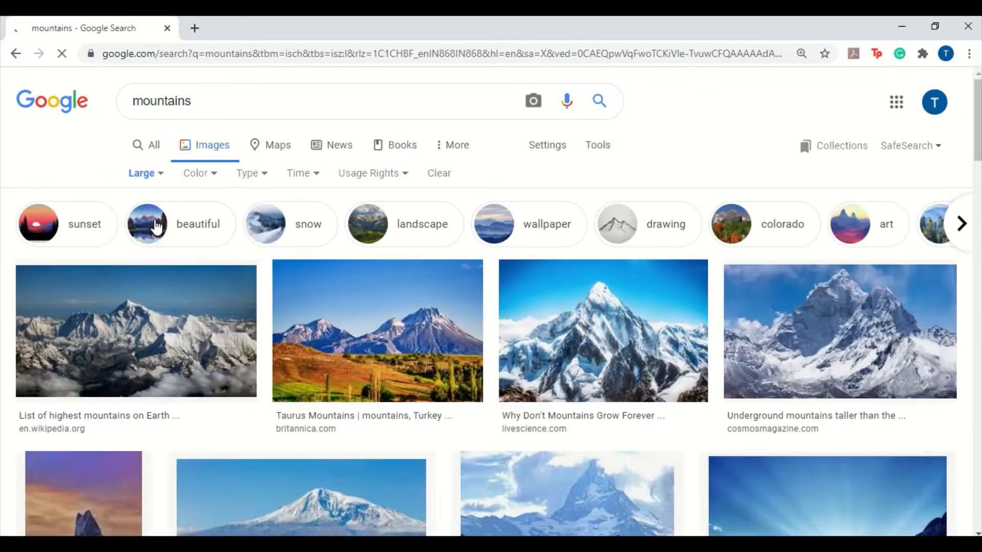
pyautogui.click(136, 332)
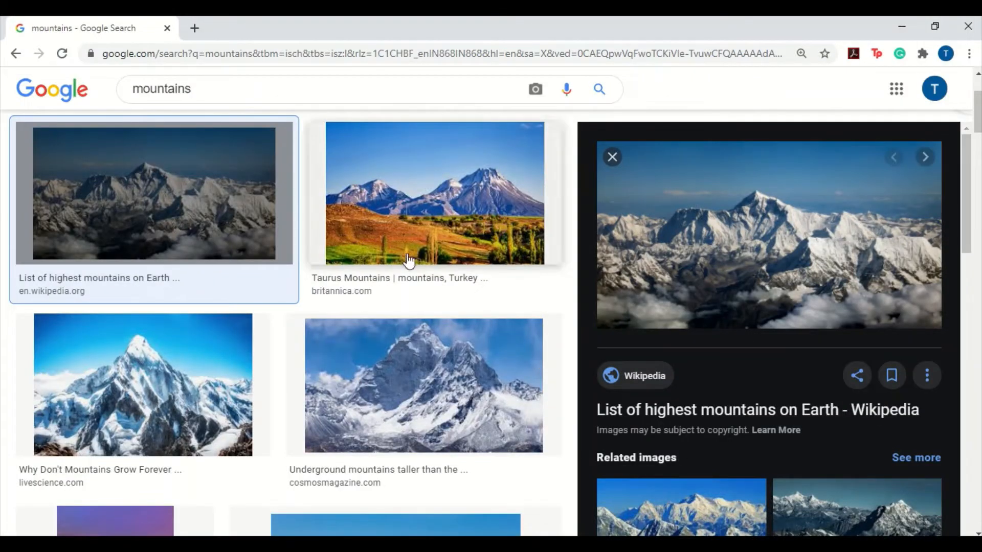
pyautogui.click(611, 157)
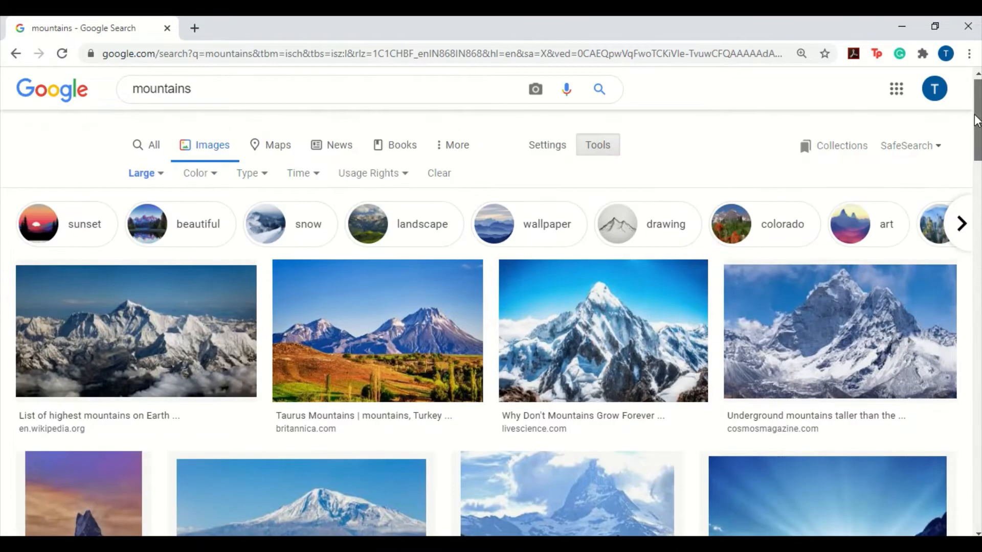
# - Set Color to Black and white and preview the 'Mountains in Clouds' result
pyautogui.click(196, 173)
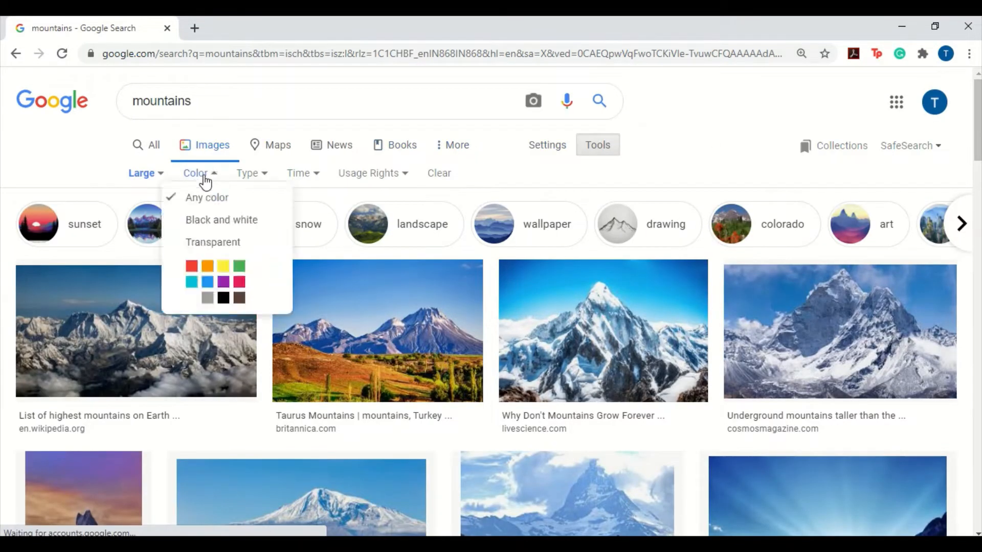
pyautogui.moveTo(221, 220)
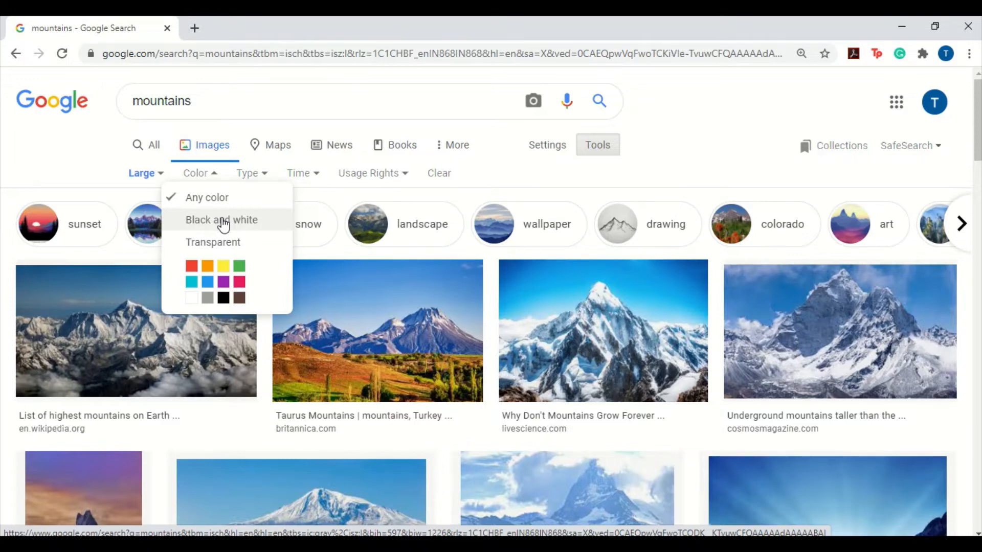
pyautogui.click(221, 219)
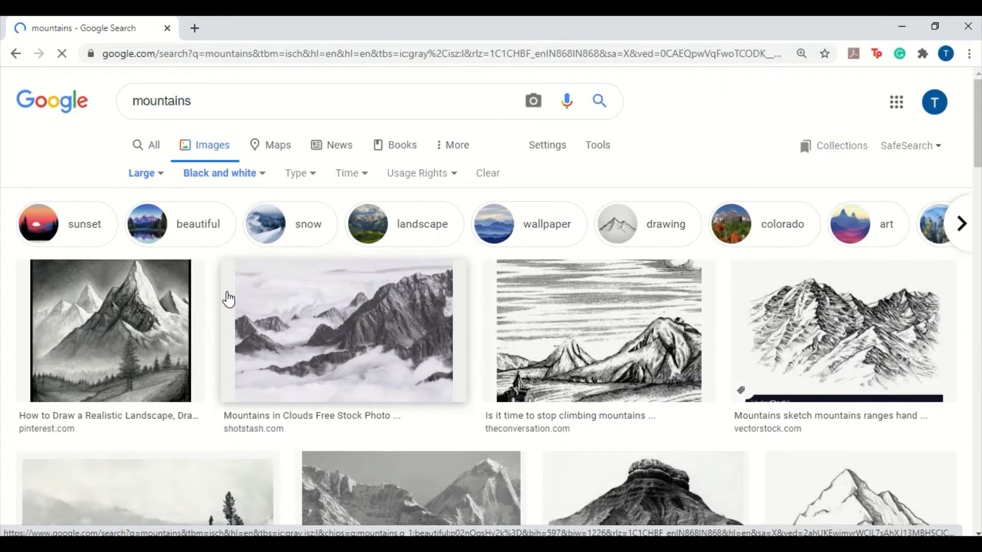
pyautogui.click(343, 332)
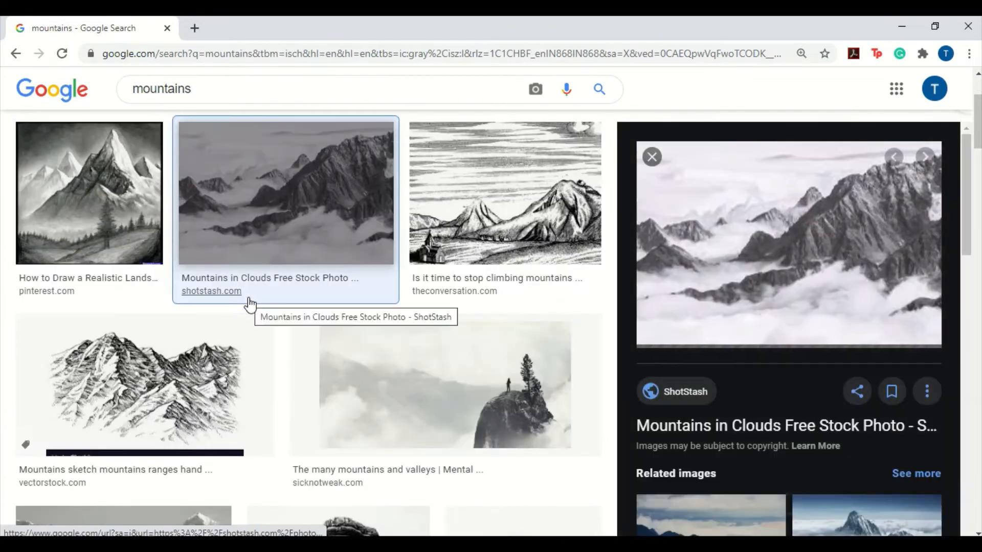
pyautogui.click(652, 157)
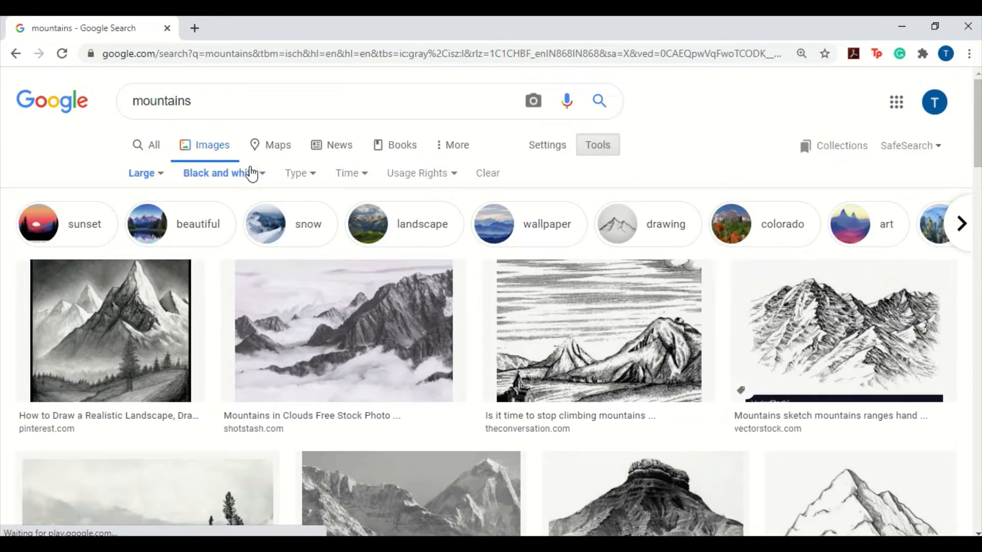
pyautogui.click(220, 173)
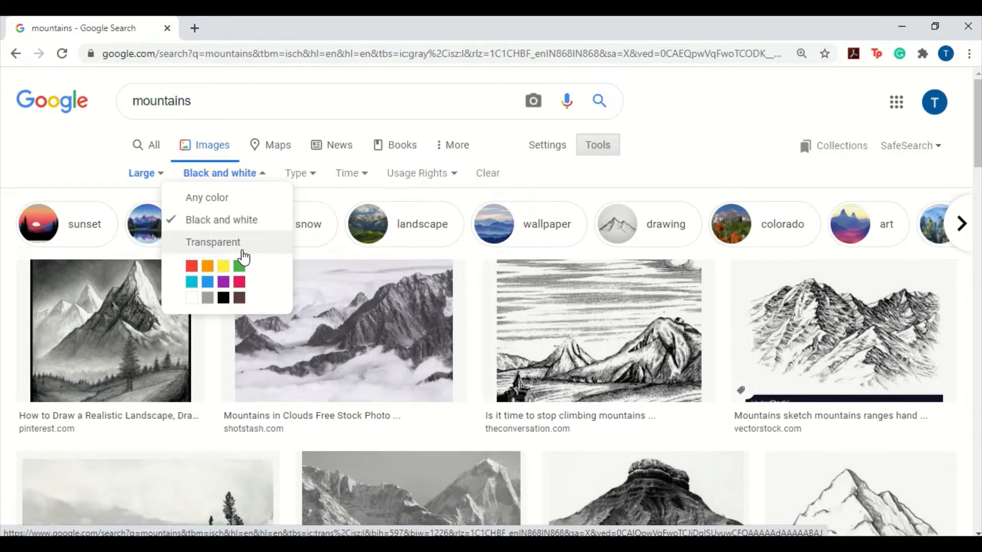
# - Set Color to Transparent and copy the 'Mountain PNG' result
pyautogui.click(212, 241)
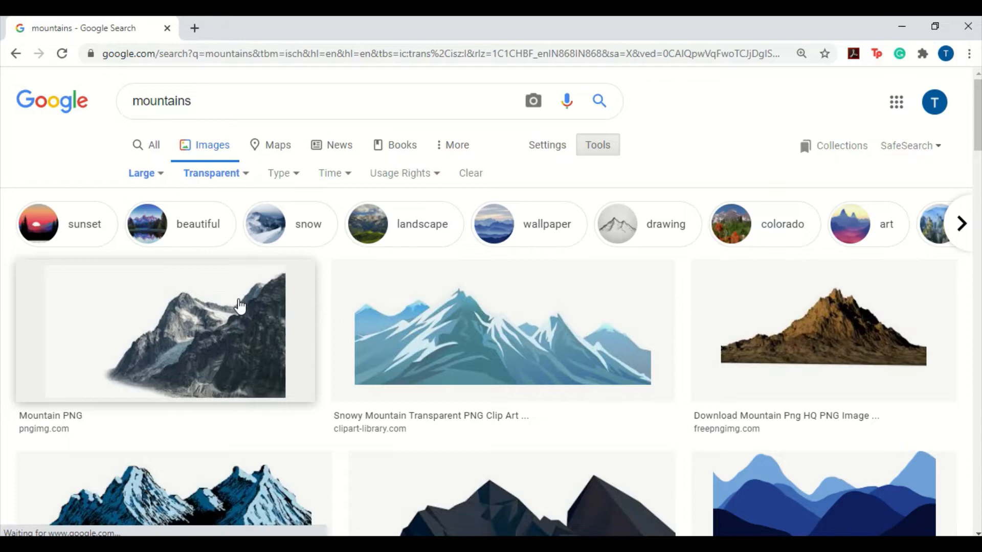
pyautogui.click(163, 330)
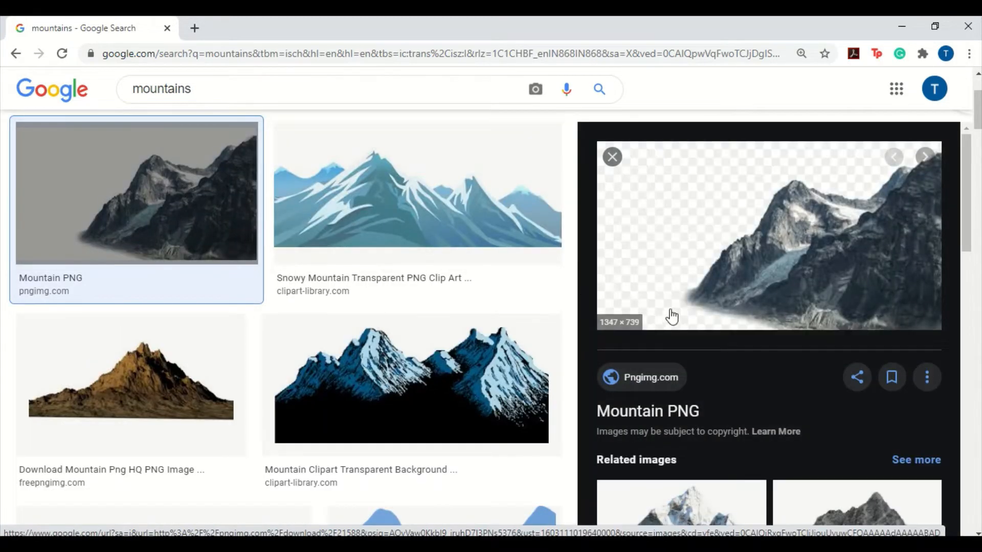
pyautogui.moveTo(614, 230)
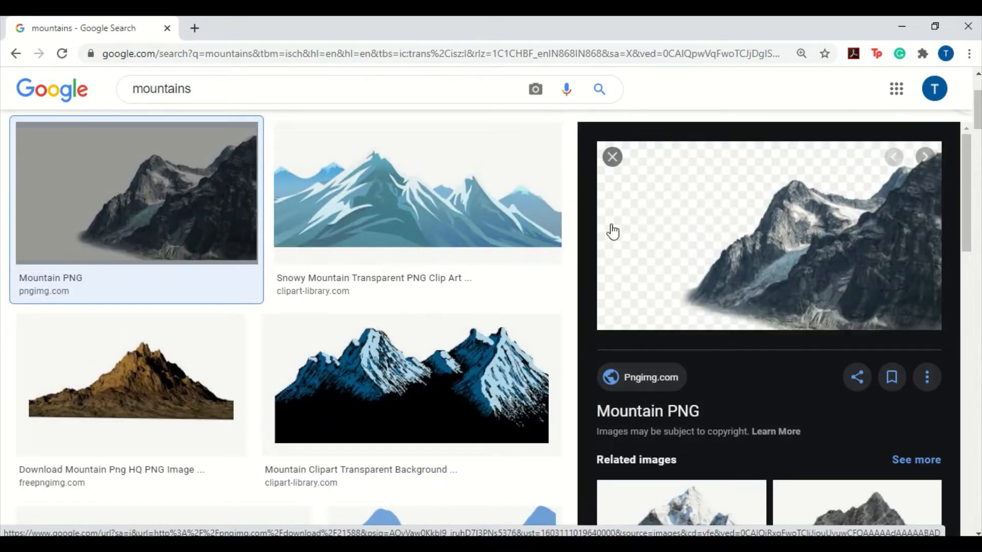
pyautogui.moveTo(673, 223)
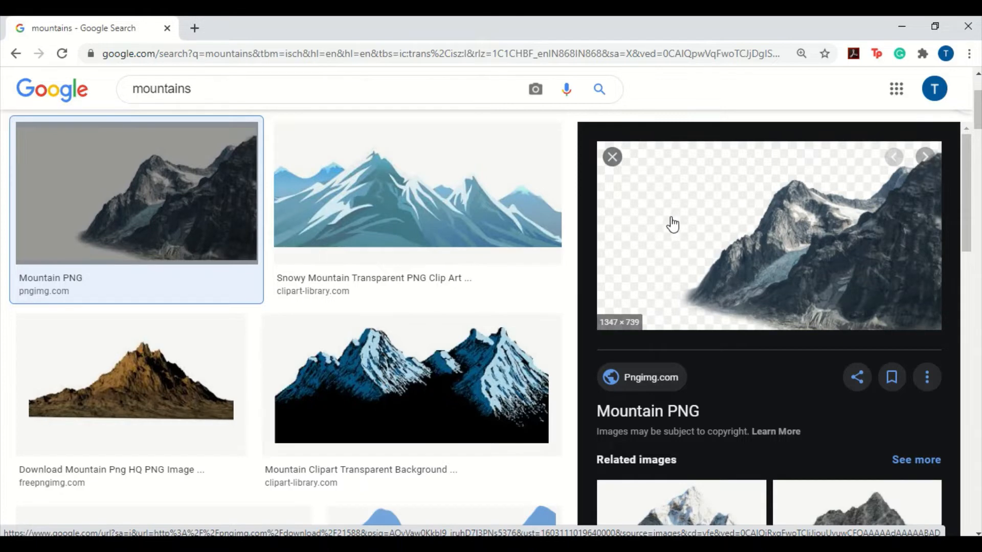
pyautogui.moveTo(694, 252)
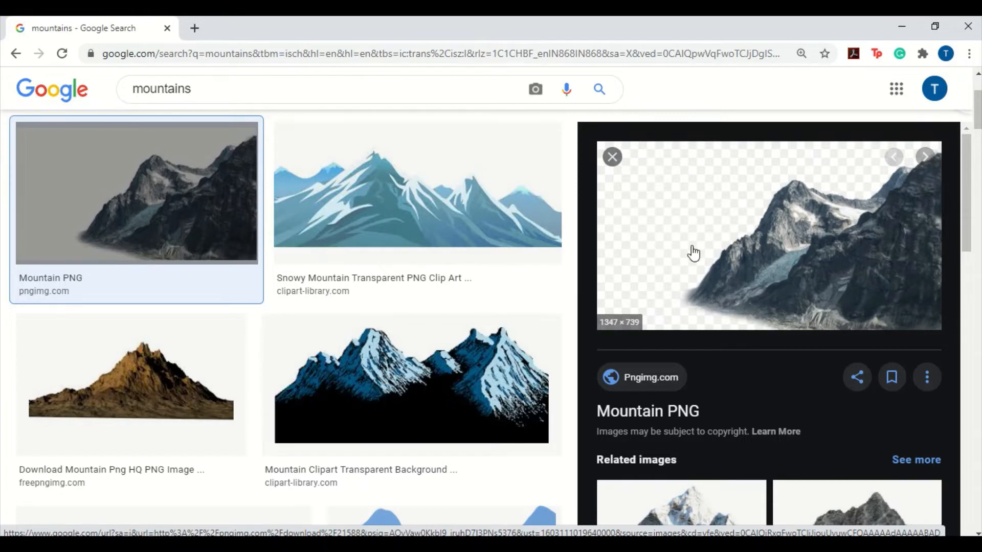
pyautogui.rightClick(694, 252)
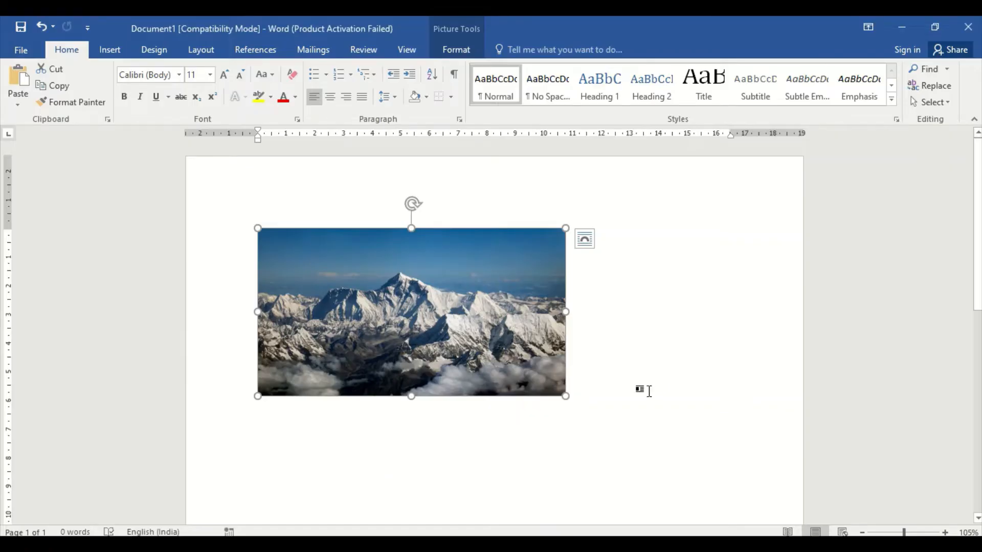
# - Place the insertion point below the snowy photo in the Word document
pyautogui.click(649, 391)
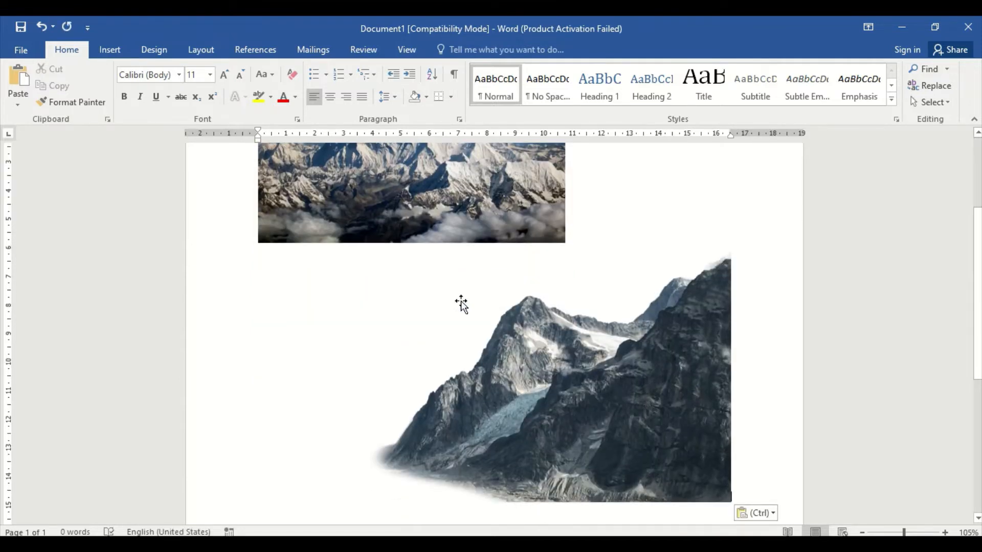
pyautogui.moveTo(404, 364)
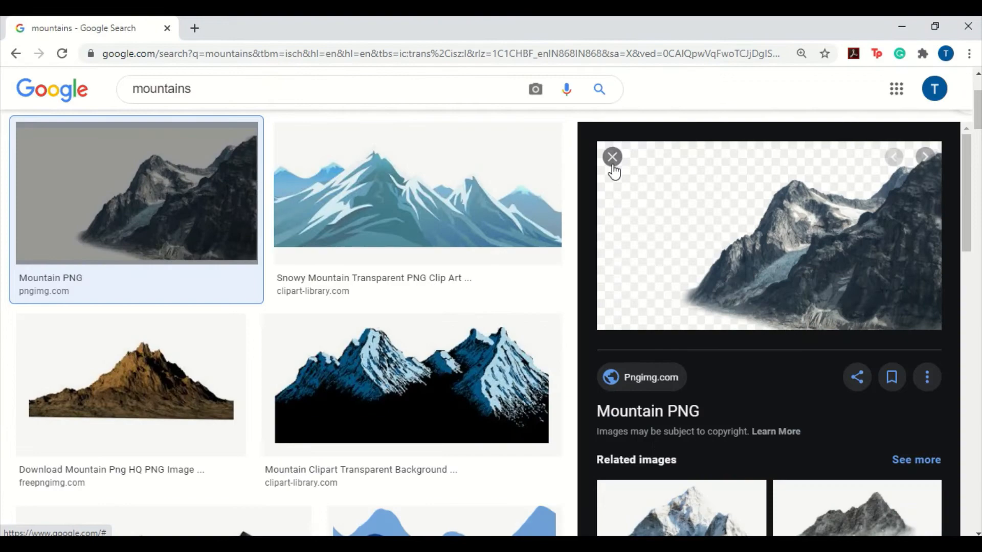
# - Close the preview and set Color to Yellow
pyautogui.click(612, 157)
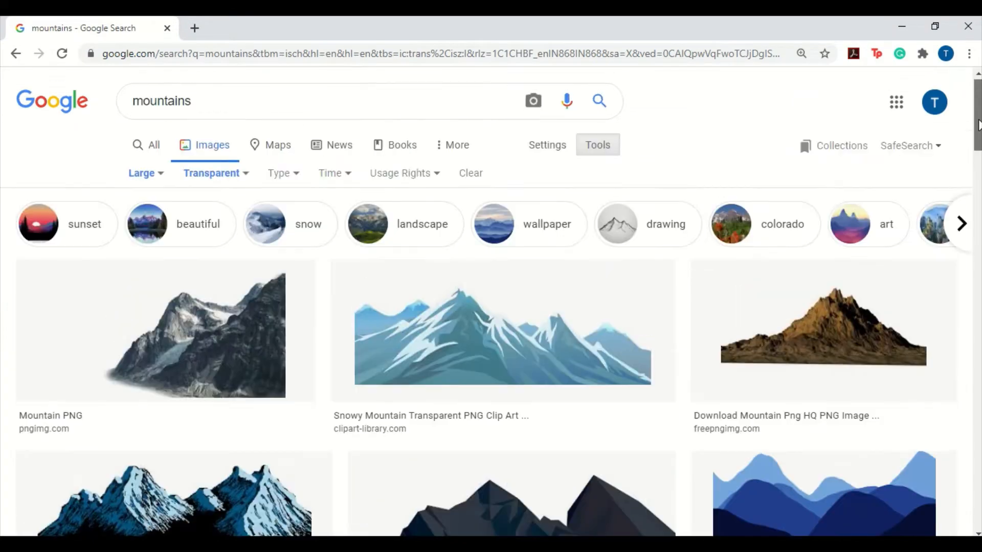
pyautogui.click(212, 173)
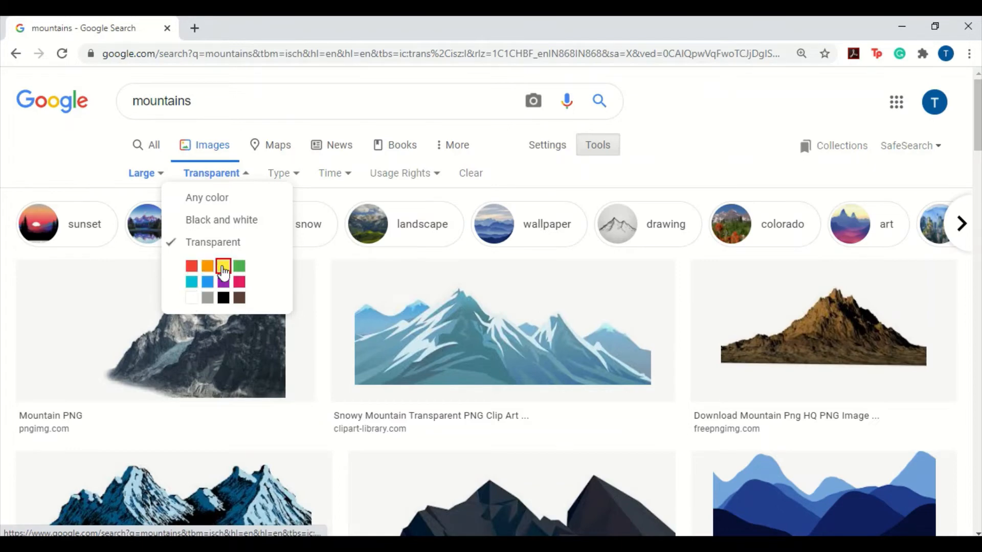
pyautogui.click(208, 266)
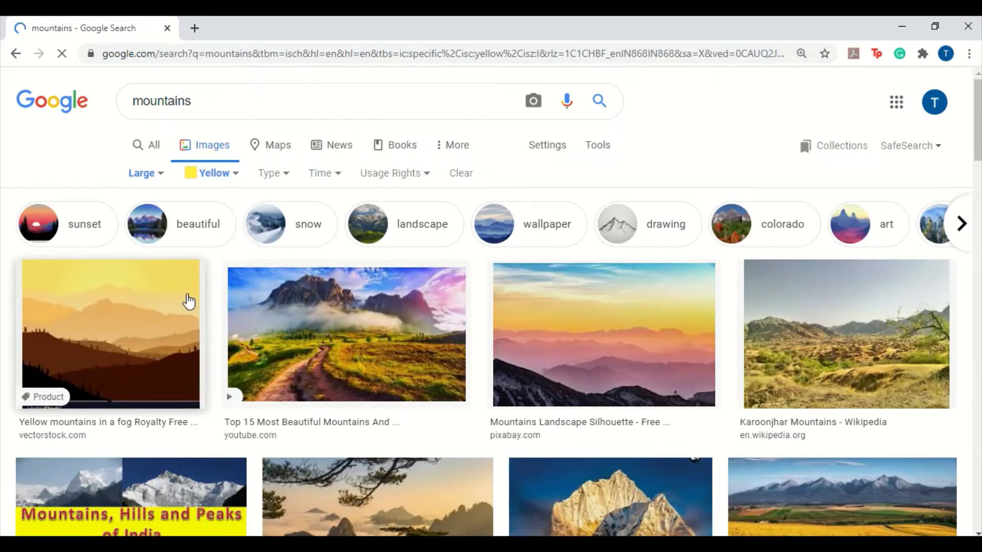
pyautogui.moveTo(505, 407)
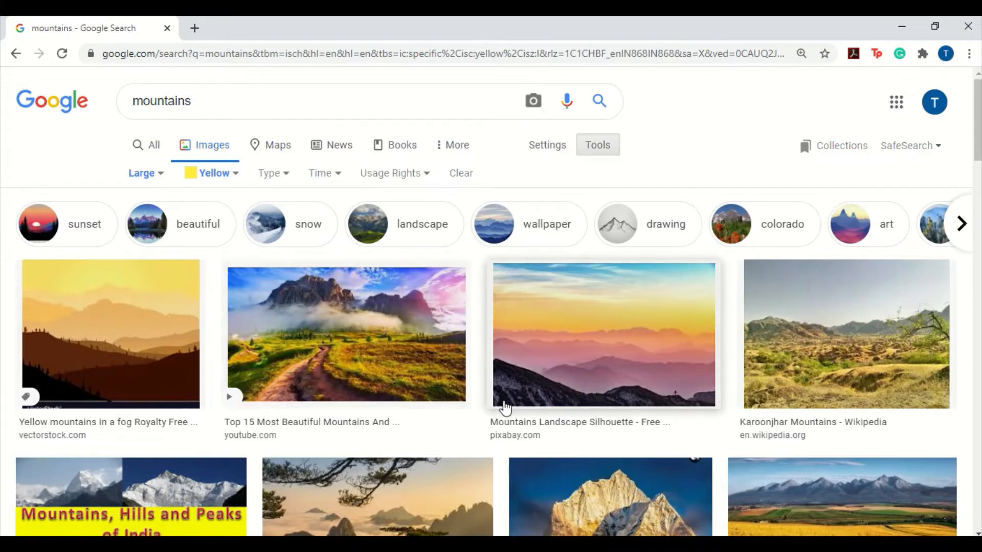
# - Switch the Color filter back to Transparent
pyautogui.click(269, 173)
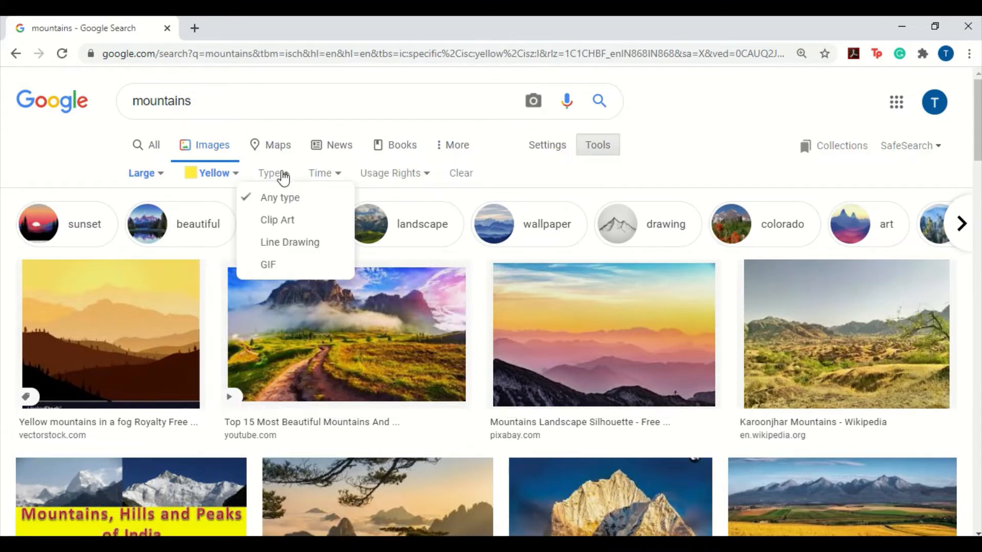
pyautogui.click(211, 173)
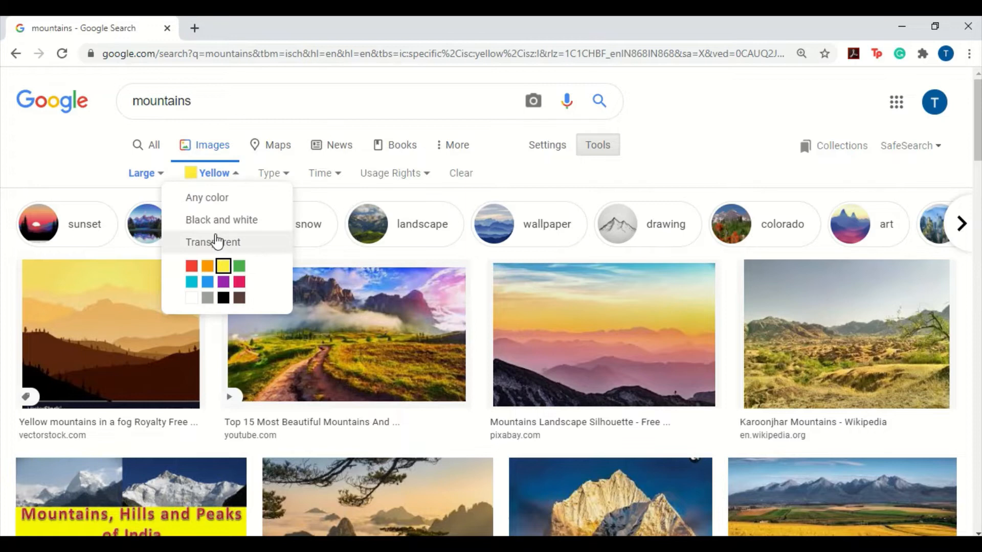
pyautogui.click(207, 197)
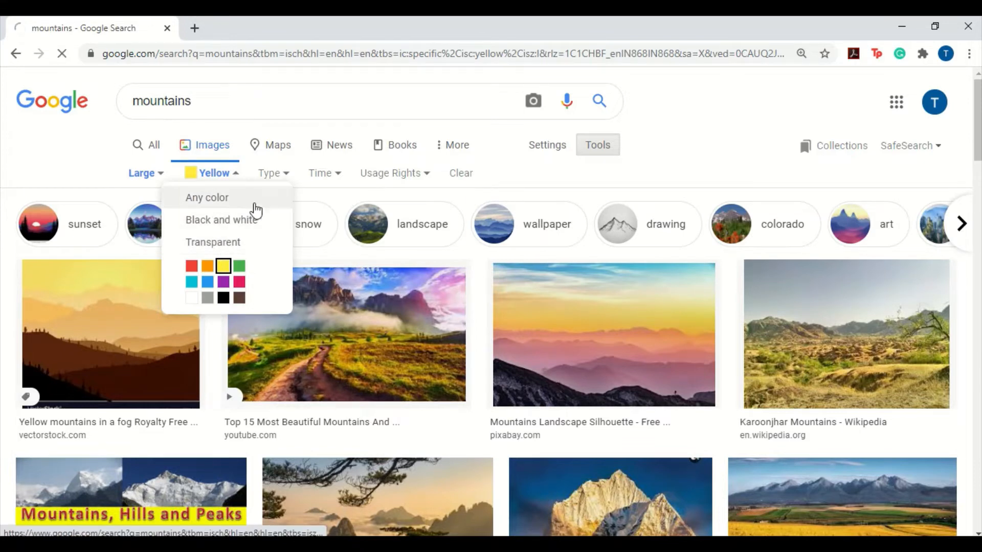
pyautogui.click(213, 243)
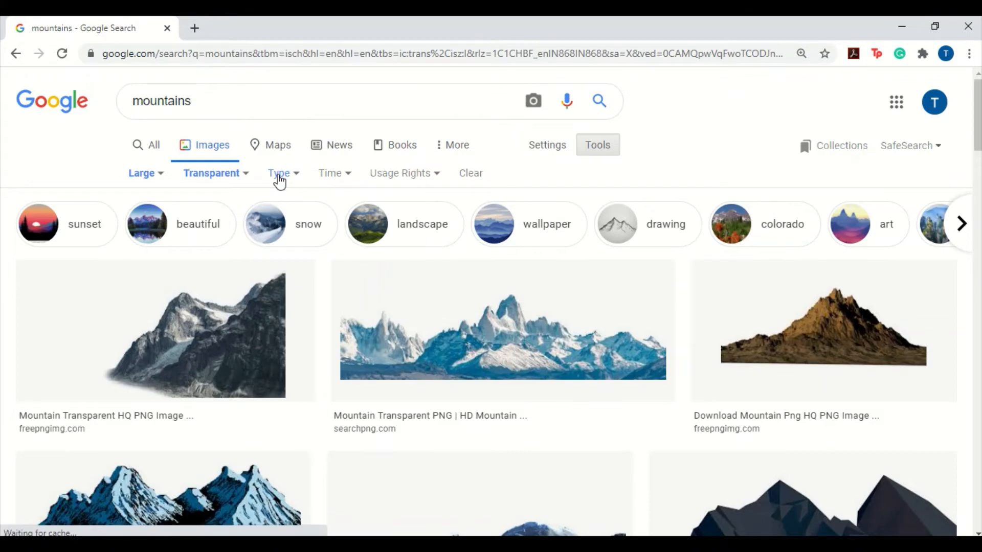
# - Set Type to GIF and preview the mountain-and-lake sticker
pyautogui.click(278, 173)
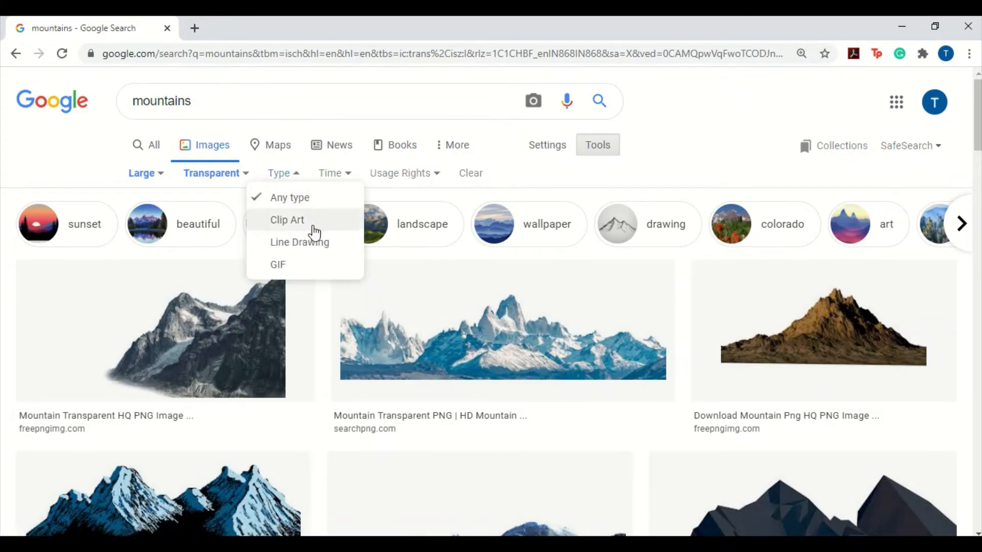
pyautogui.moveTo(309, 278)
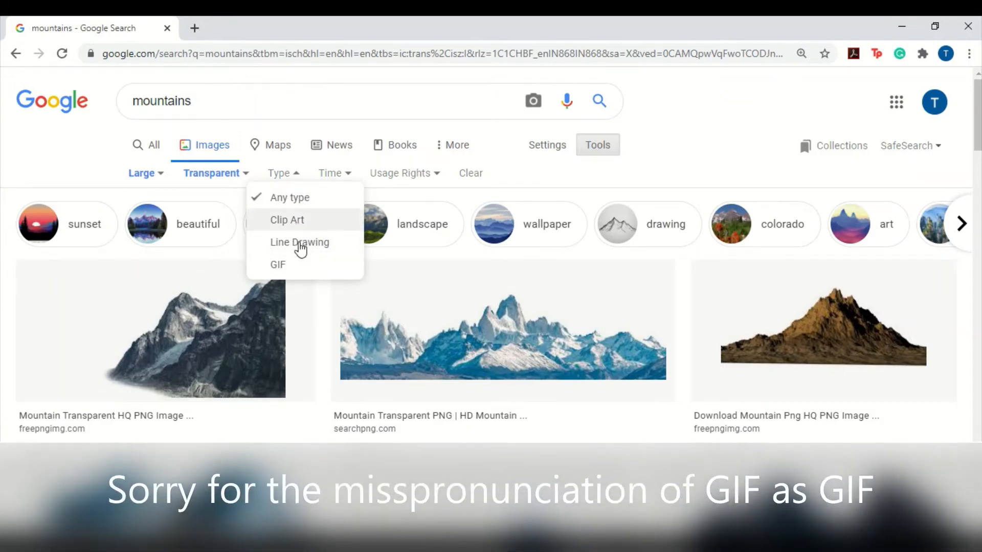
pyautogui.click(278, 264)
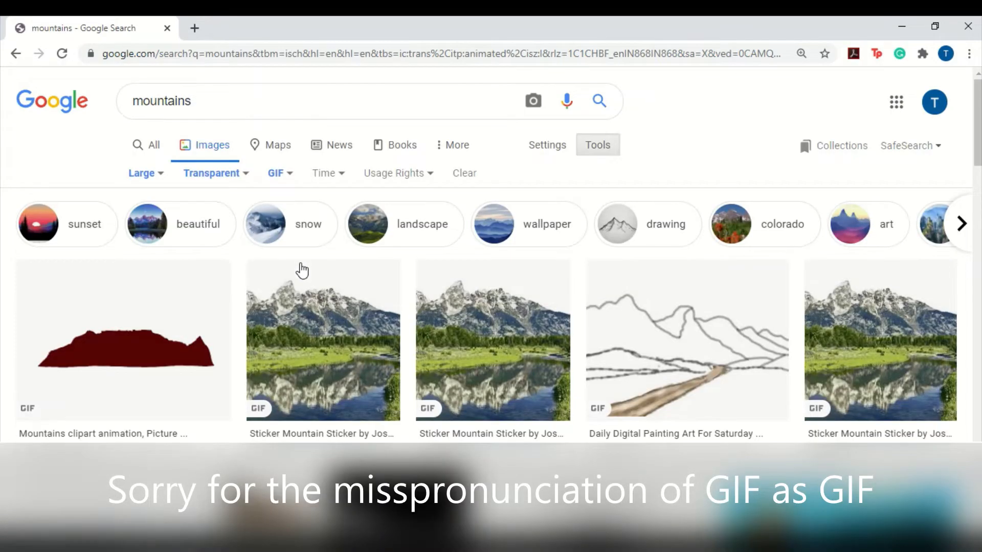
pyautogui.moveTo(363, 325)
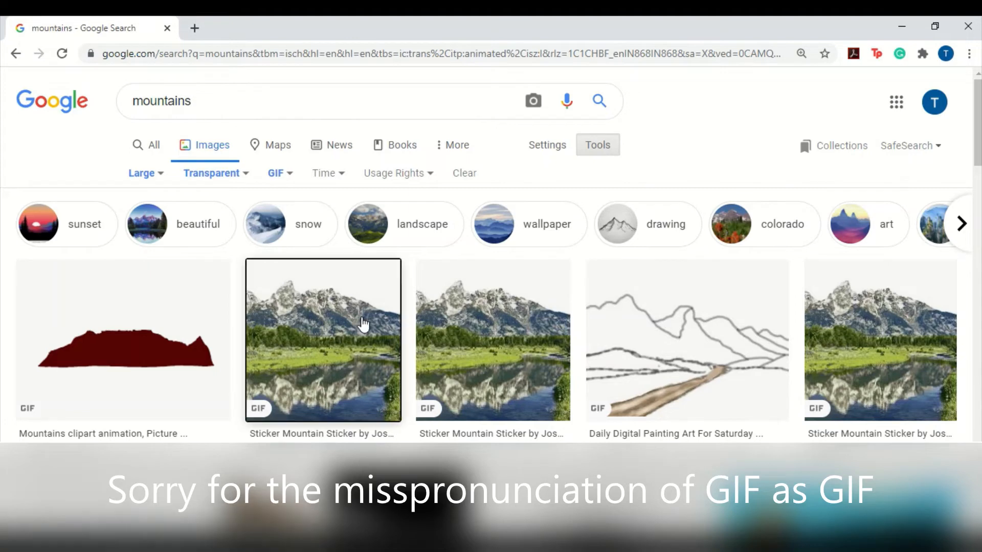
pyautogui.click(322, 340)
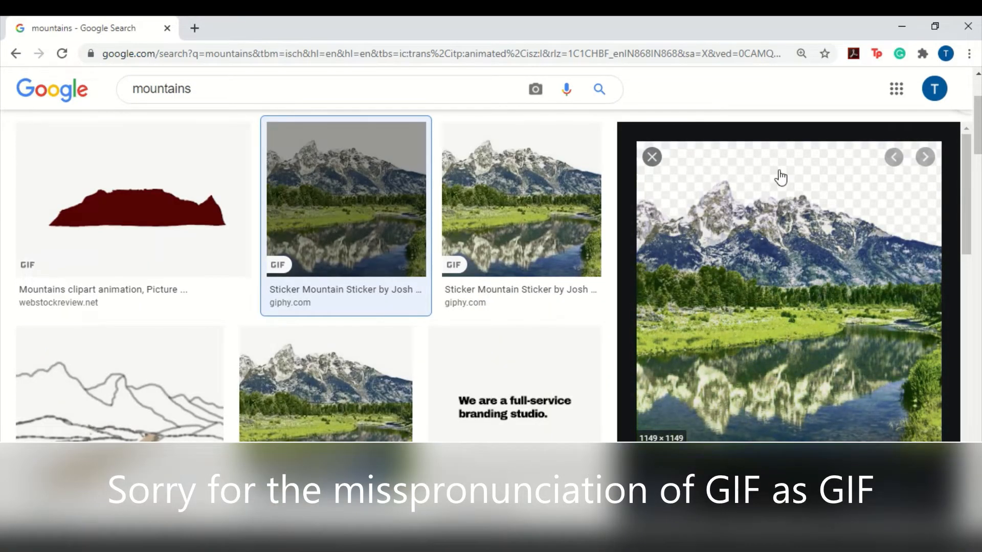
pyautogui.moveTo(752, 352)
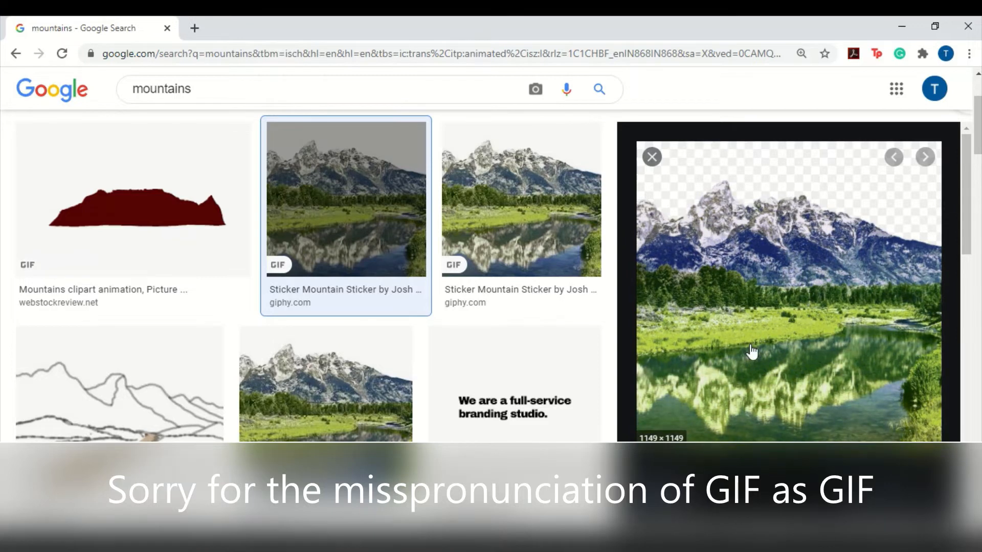
# - Copy the mountain-and-lake sticker GIF from its preview
pyautogui.rightClick(752, 351)
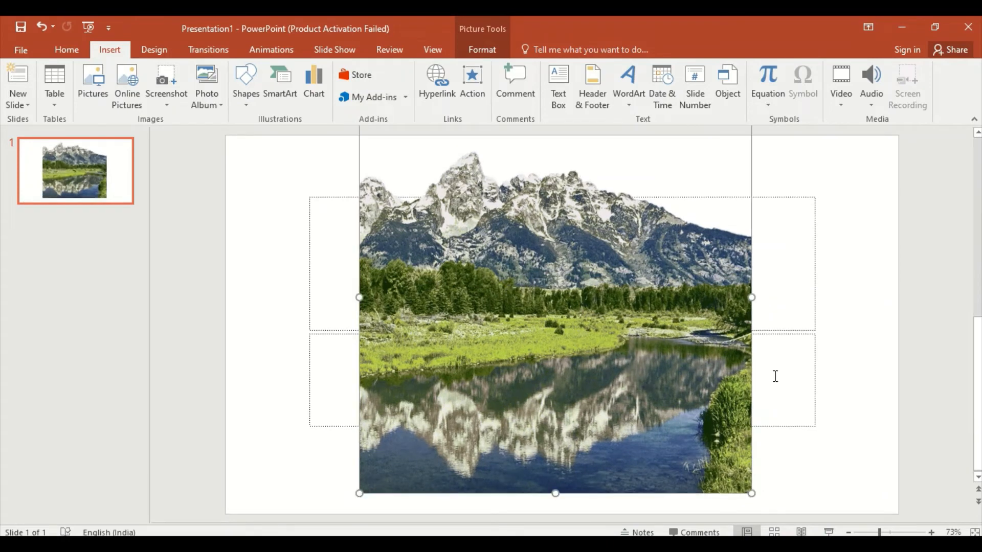
pyautogui.moveTo(830, 455)
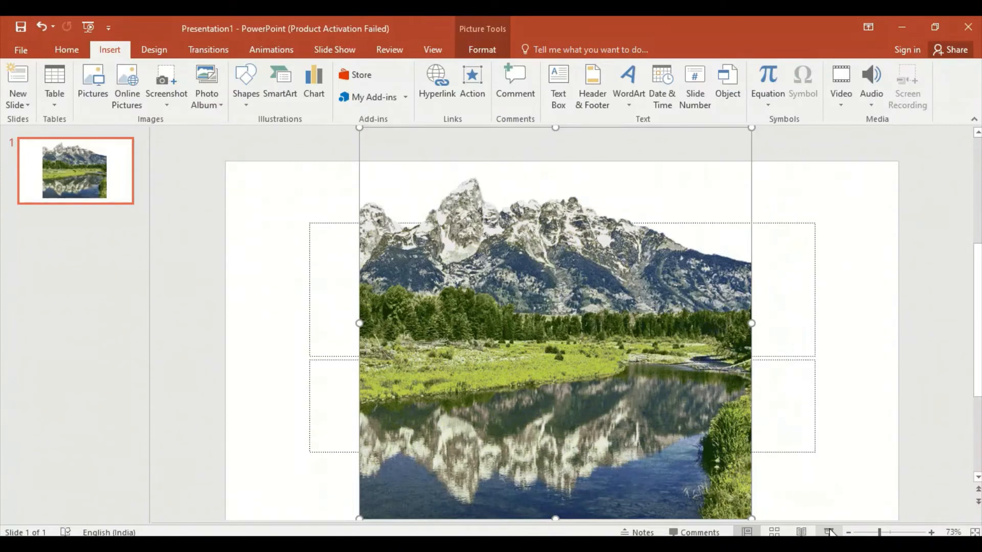
# - Switch back to the Chrome window with Alt+Tab
pyautogui.press('alt+tab')
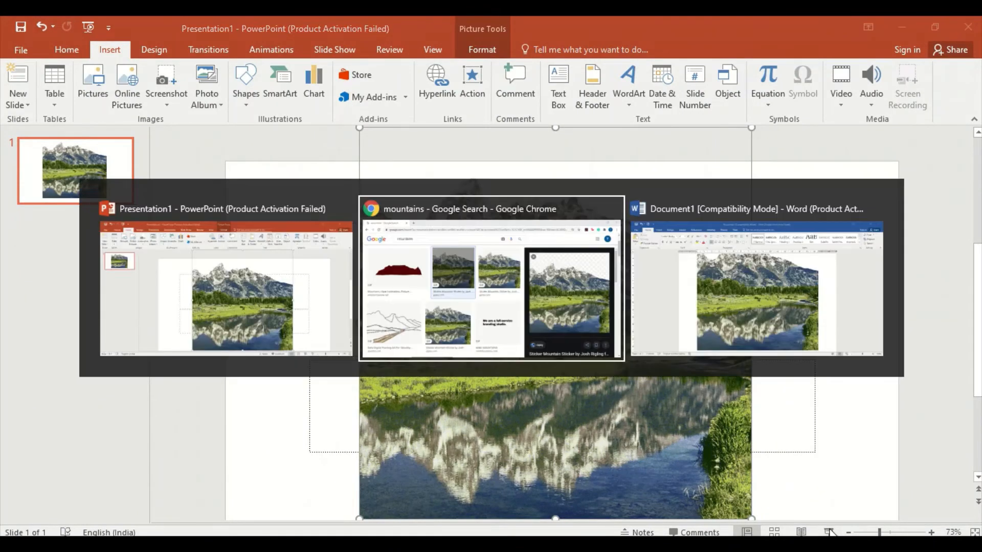
# - Close the GIF preview, check Type shows GIF, and show the Time filter choices
pyautogui.click(490, 278)
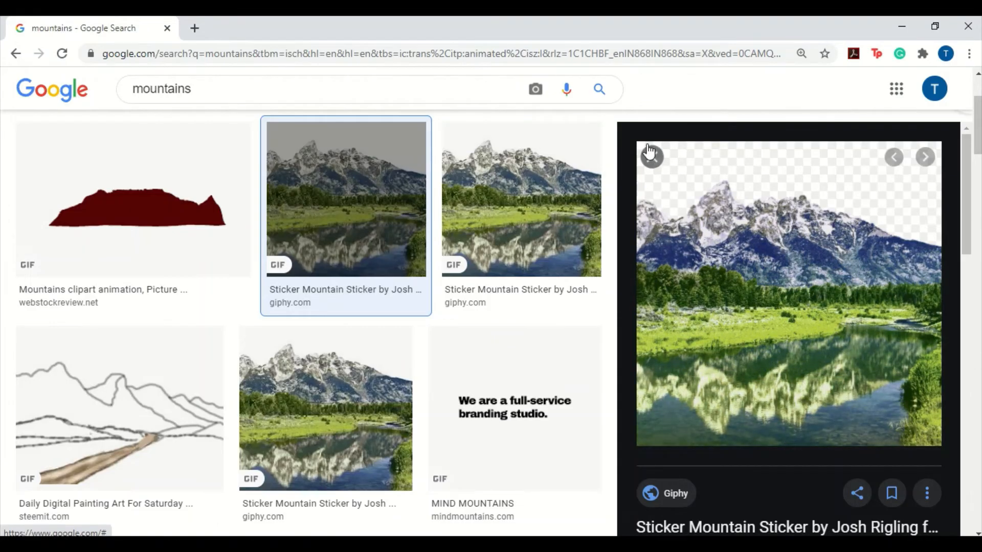
pyautogui.click(650, 156)
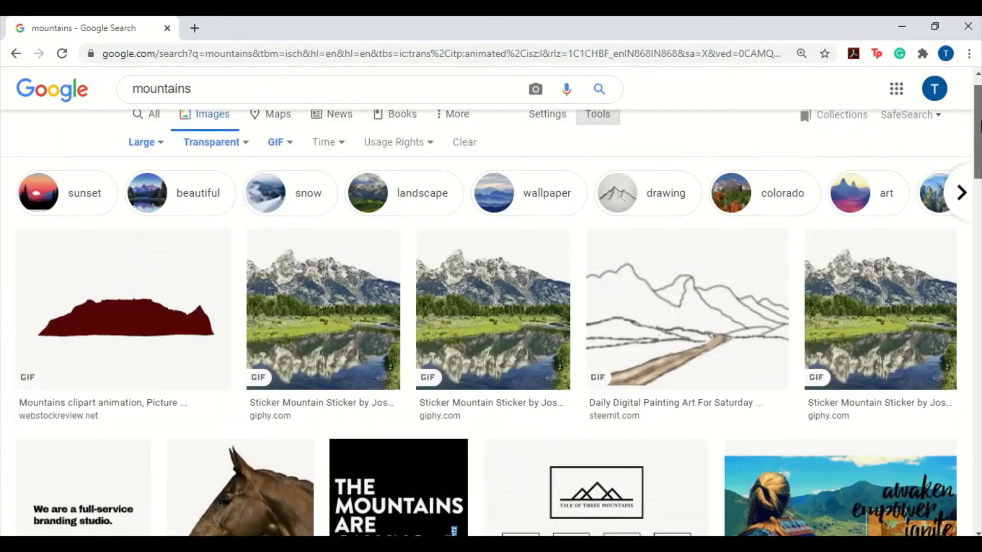
pyautogui.click(276, 173)
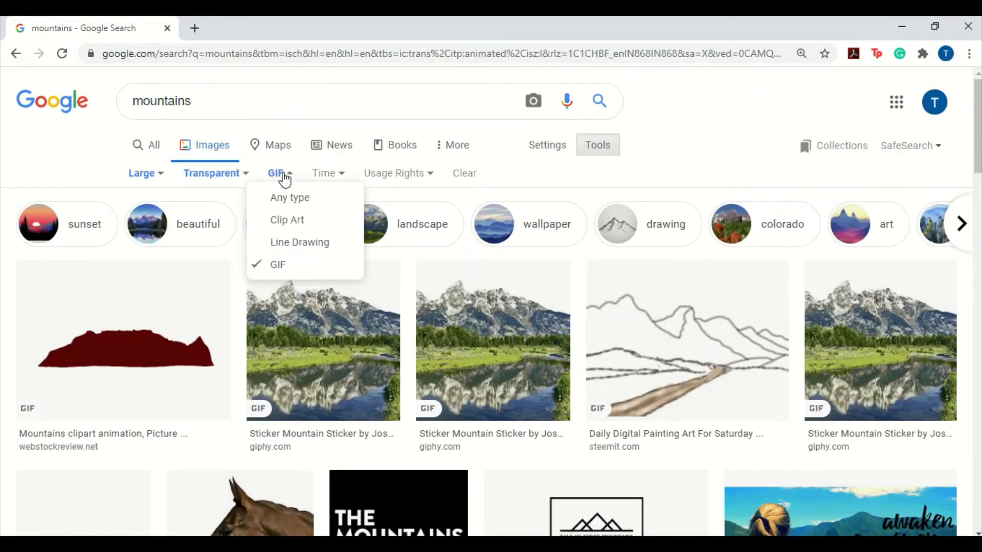
pyautogui.moveTo(300, 242)
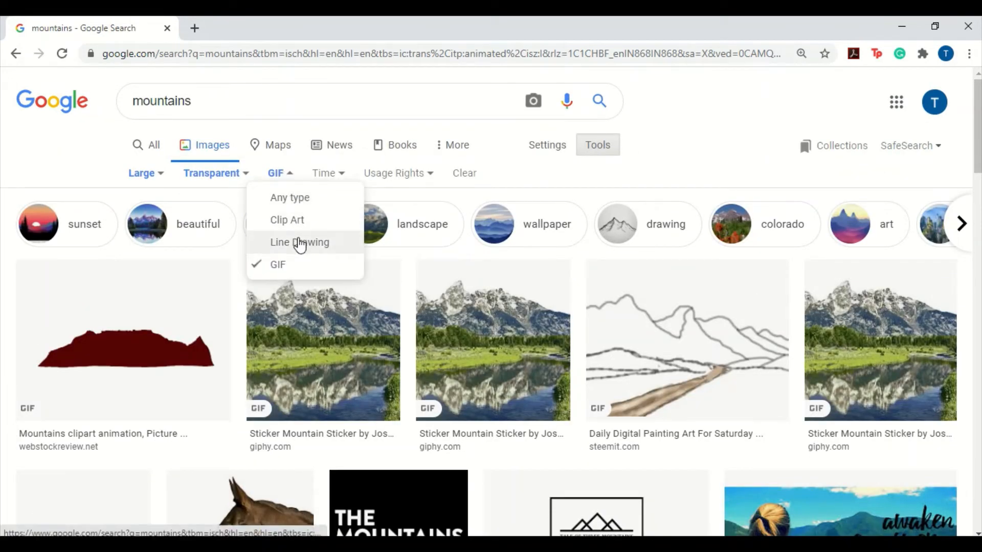
pyautogui.moveTo(330, 174)
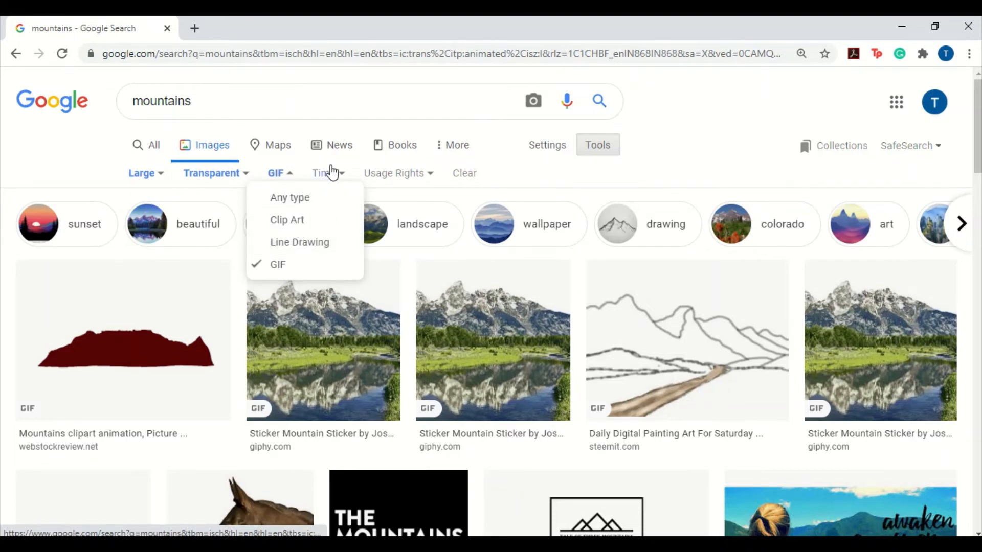
pyautogui.click(325, 173)
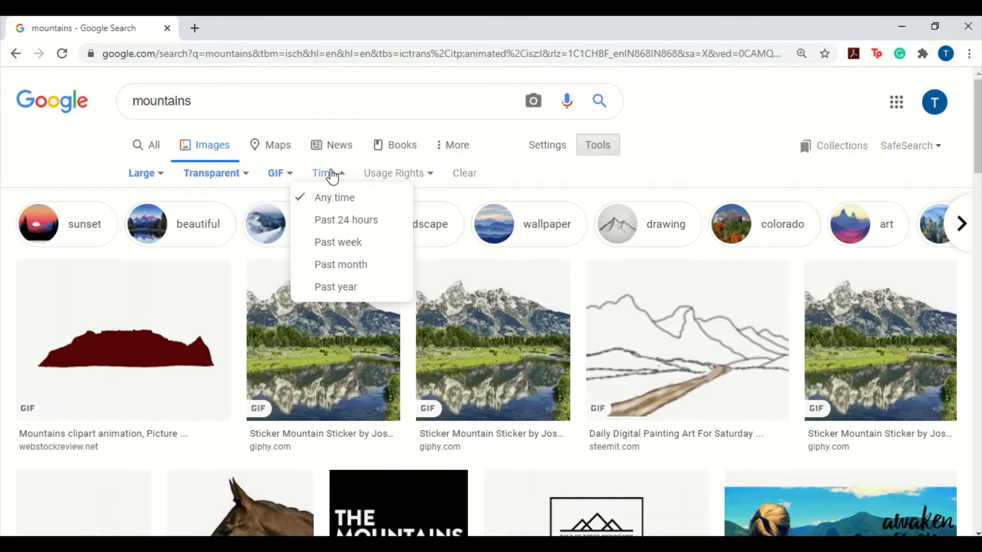
pyautogui.moveTo(117, 209)
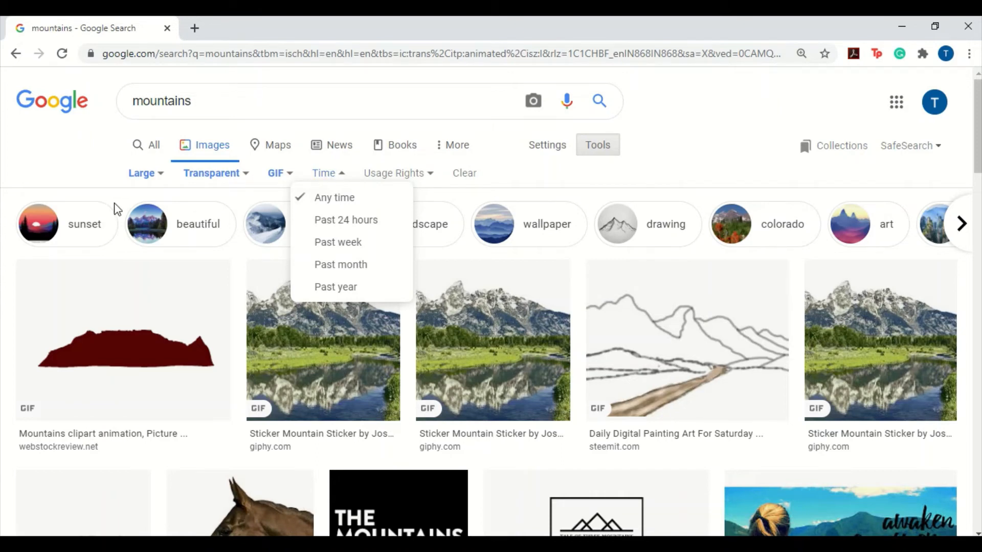
pyautogui.moveTo(358, 197)
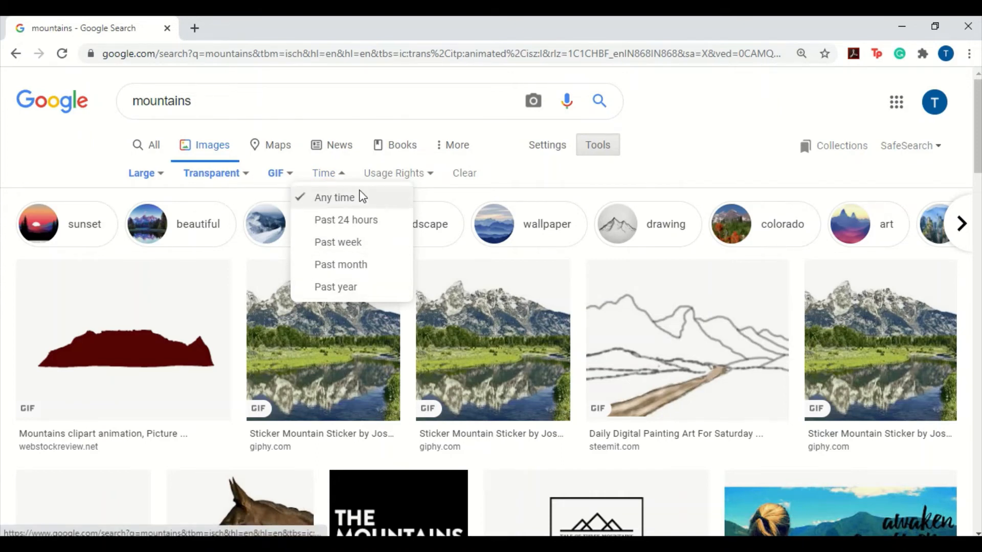
pyautogui.moveTo(362, 292)
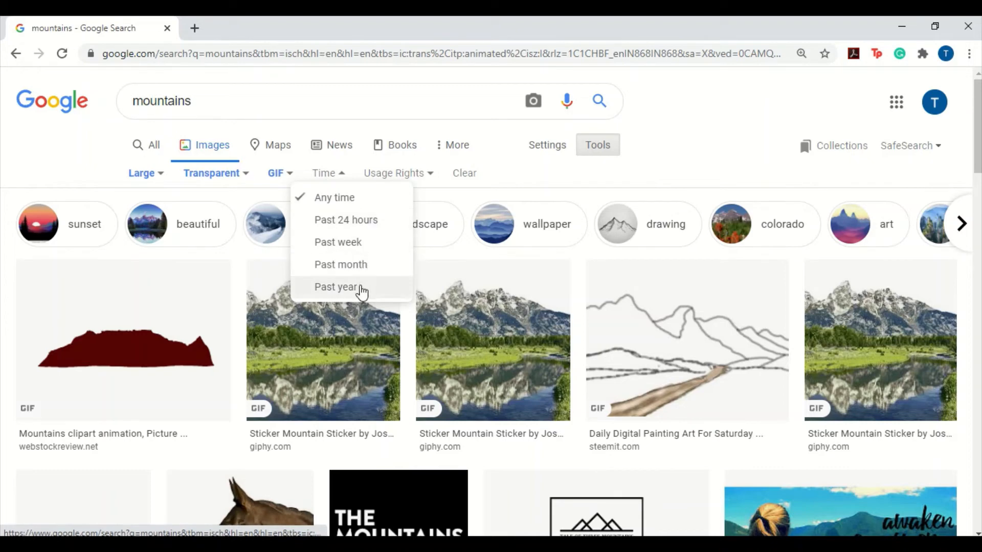
pyautogui.moveTo(341, 286)
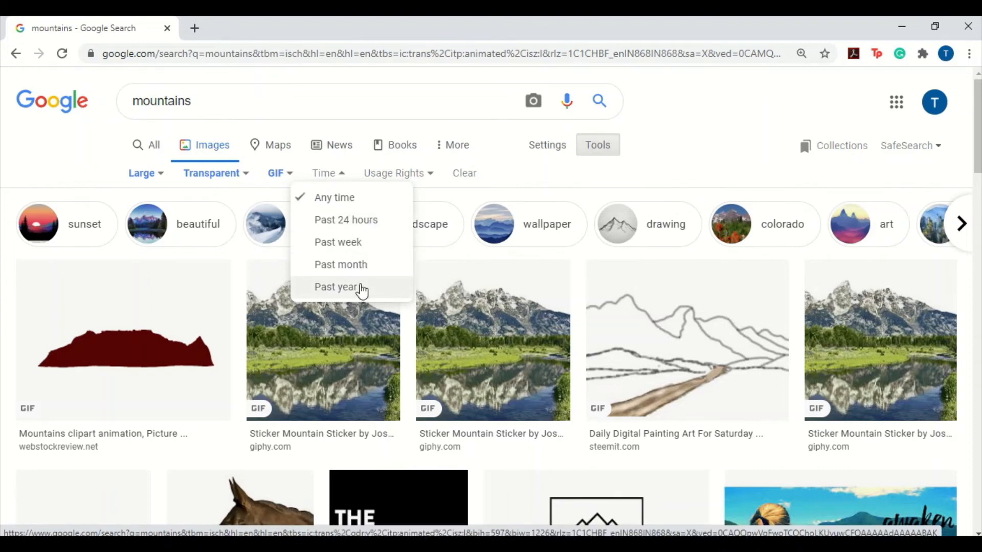
pyautogui.moveTo(324, 129)
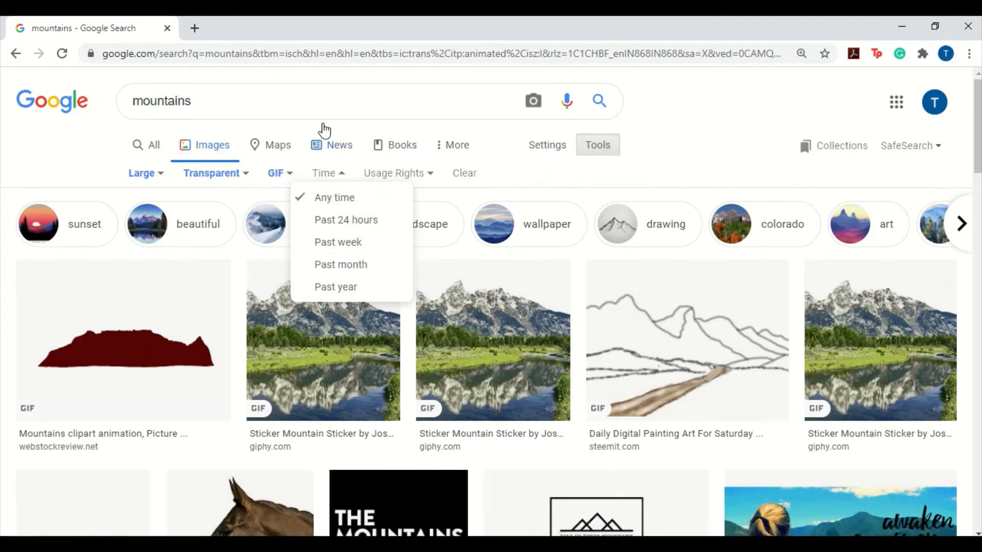
pyautogui.moveTo(339, 174)
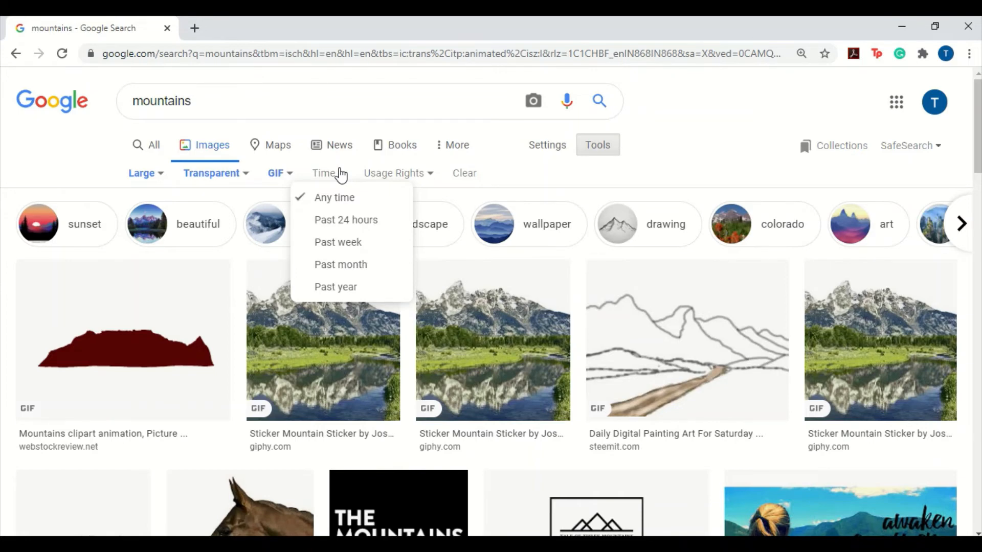
# - Show the Usage Rights filter choices, leaving All in effect
pyautogui.click(394, 173)
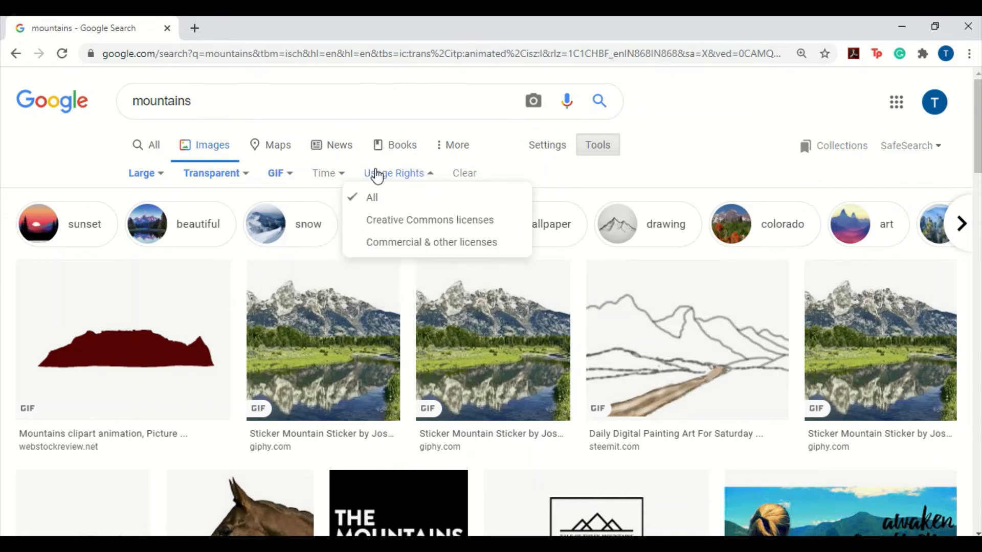
pyautogui.moveTo(387, 177)
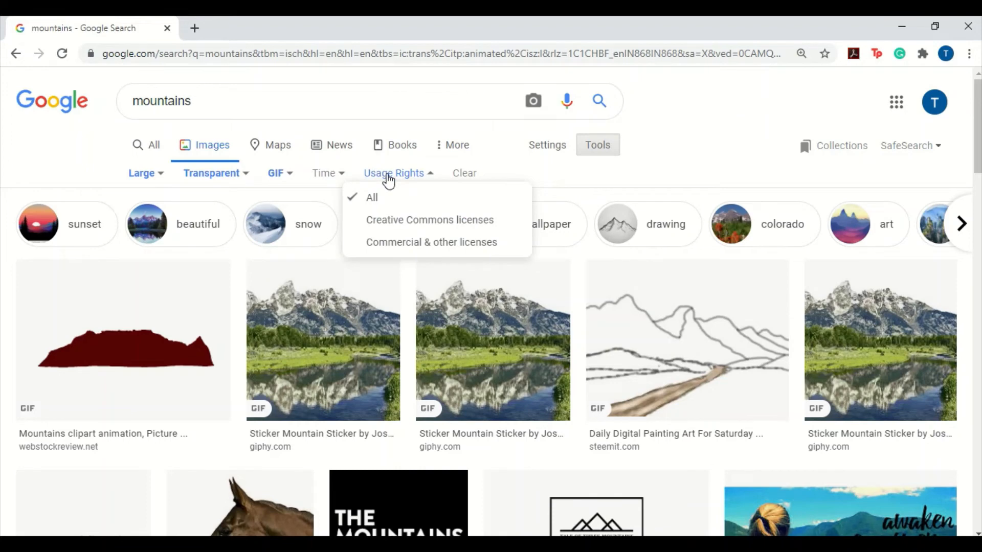
pyautogui.moveTo(401, 182)
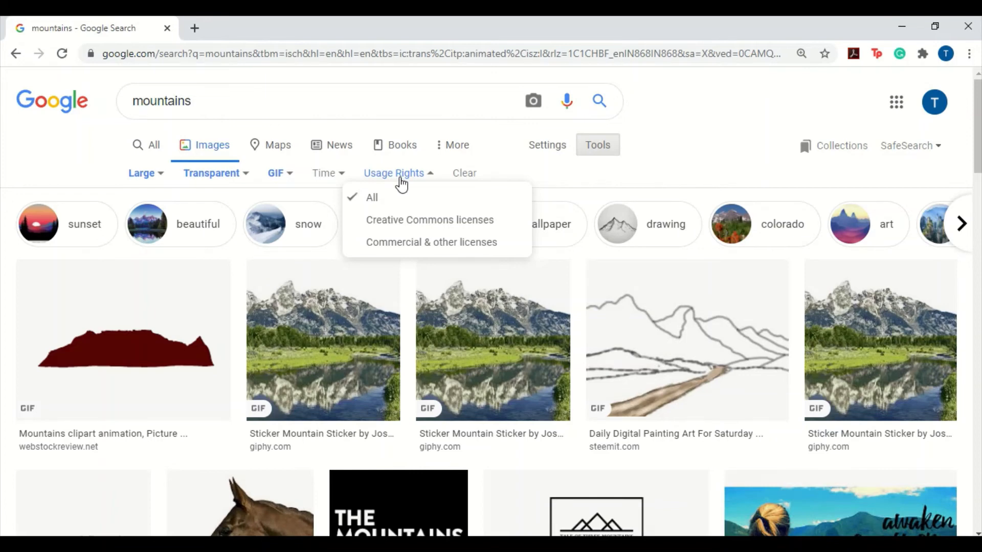
pyautogui.moveTo(464, 174)
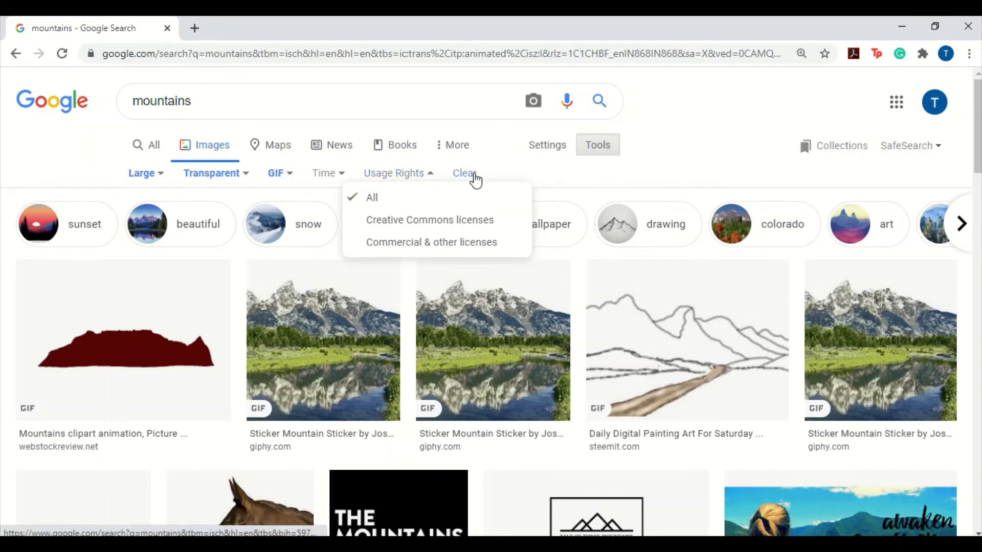
# - Clear every filter to restore unfiltered mountain results, then reshow the Tools filter bar
pyautogui.click(464, 174)
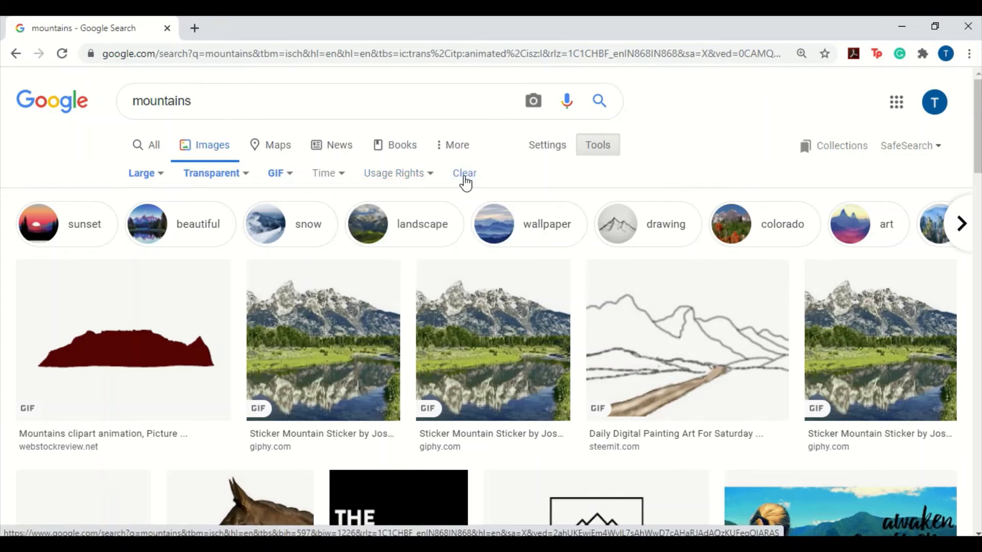
pyautogui.click(464, 174)
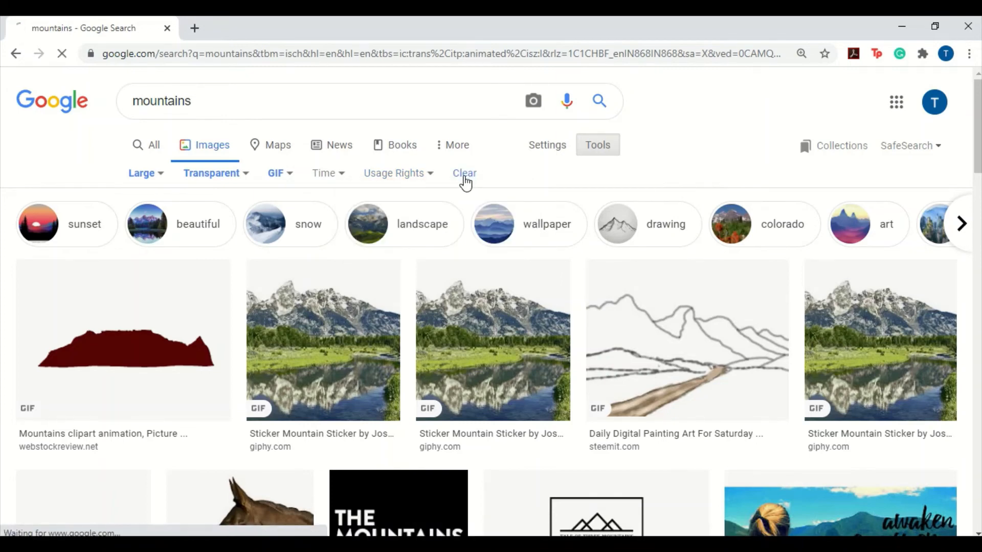
pyautogui.click(465, 174)
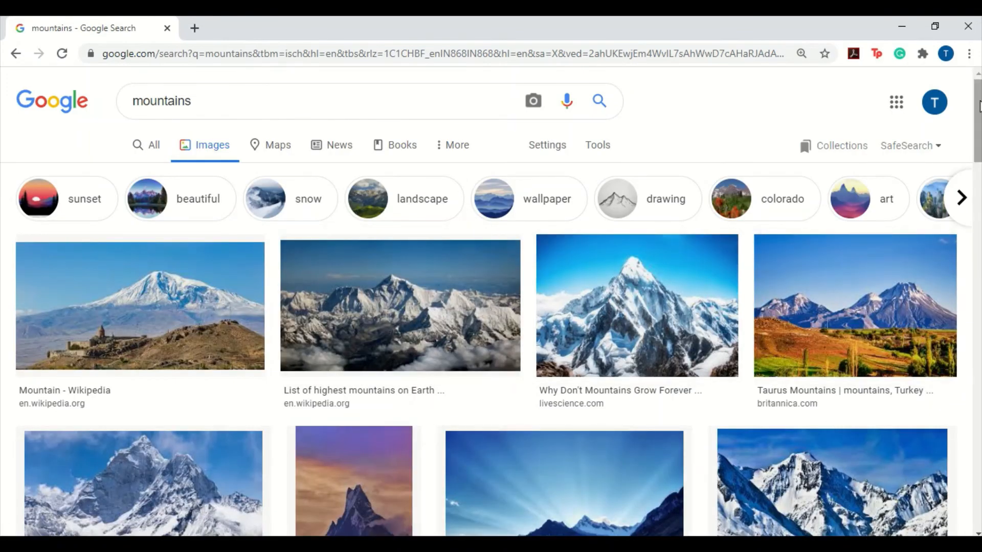
pyautogui.scroll(-3)
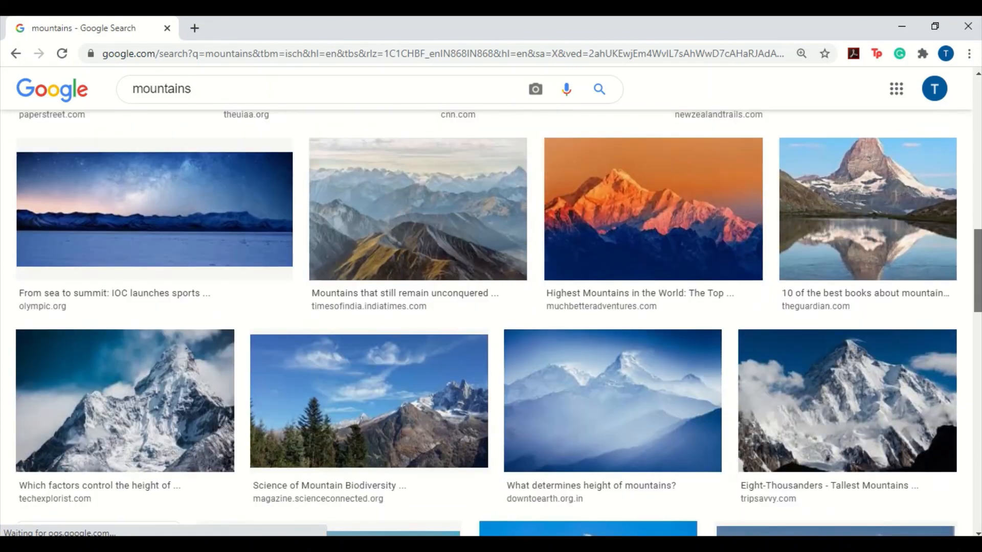
pyautogui.scroll(3)
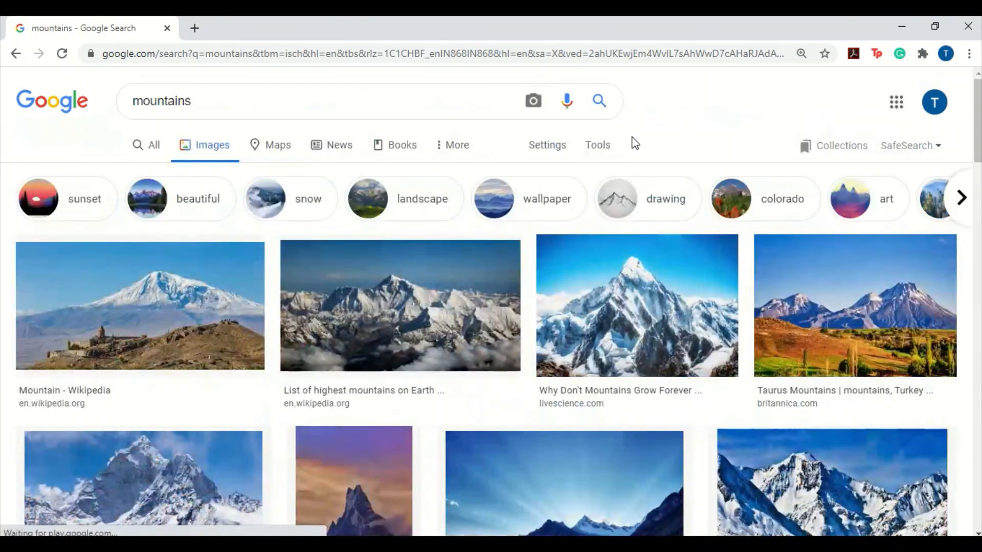
pyautogui.click(597, 144)
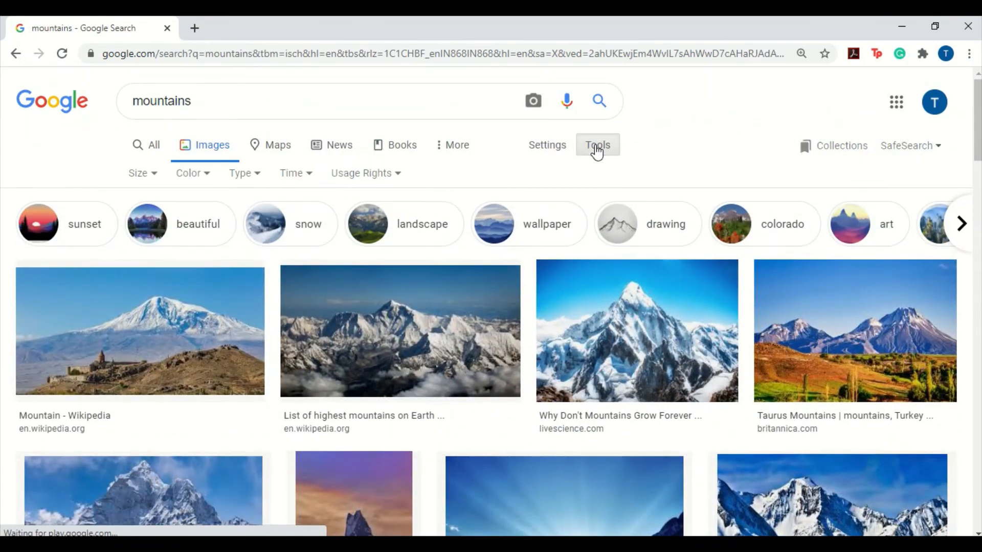
pyautogui.moveTo(307, 190)
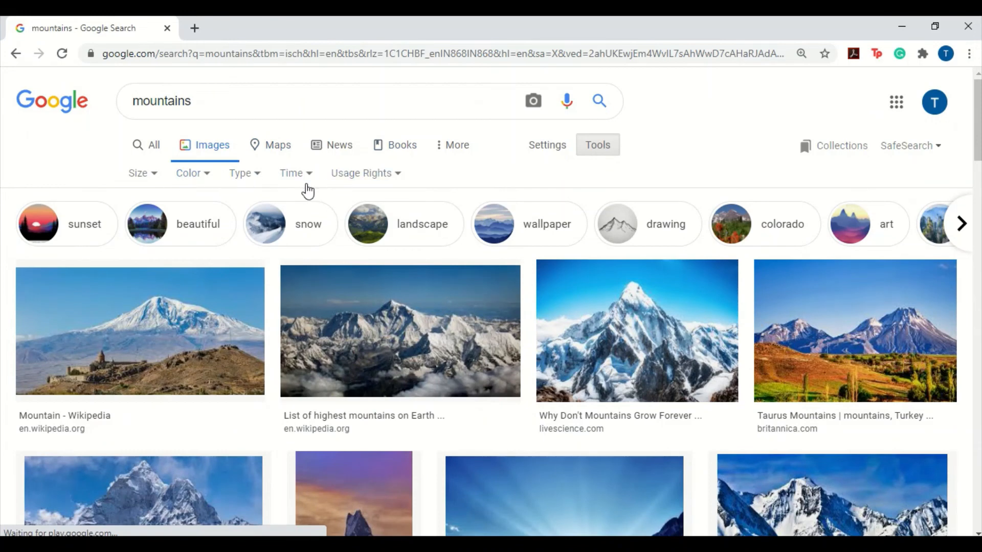
pyautogui.moveTo(142, 182)
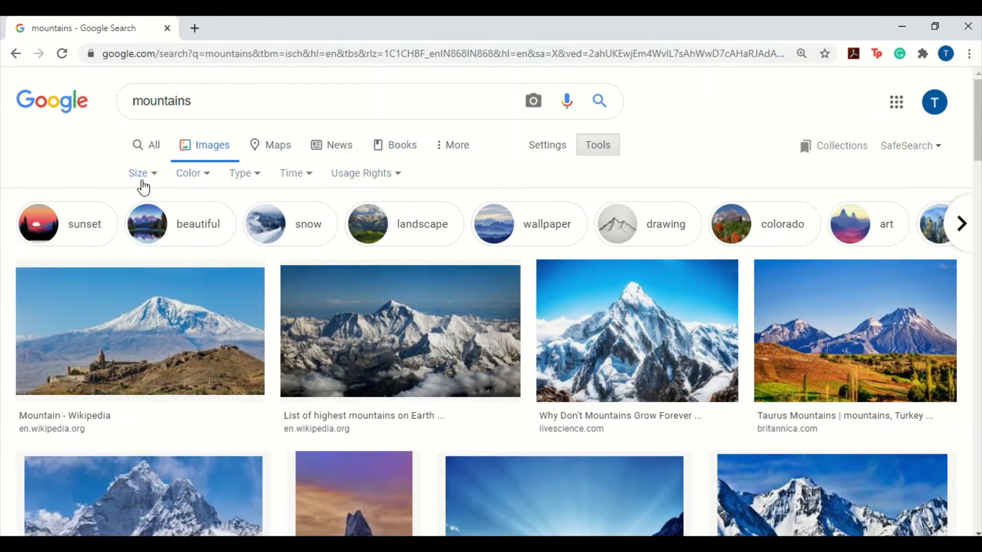
pyautogui.moveTo(478, 185)
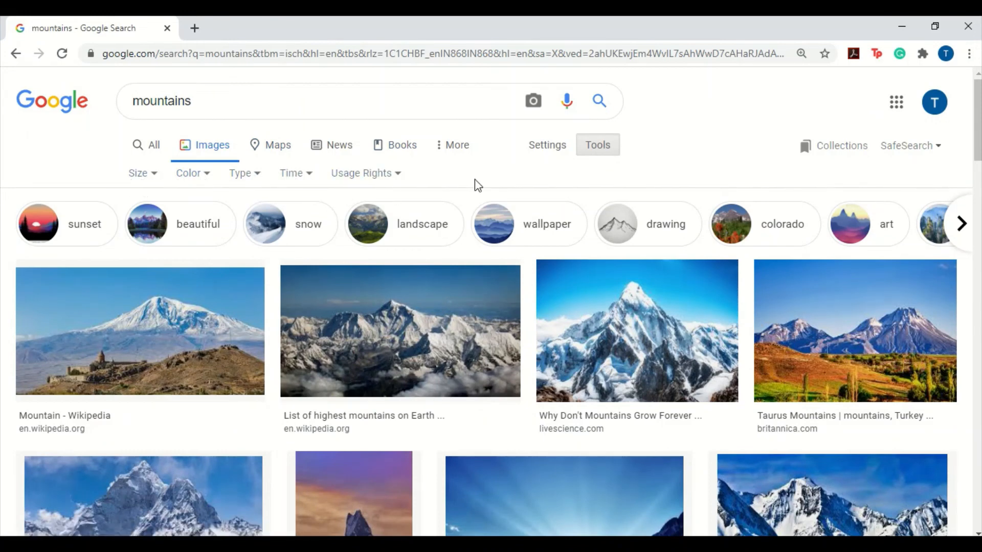
pyautogui.moveTo(419, 180)
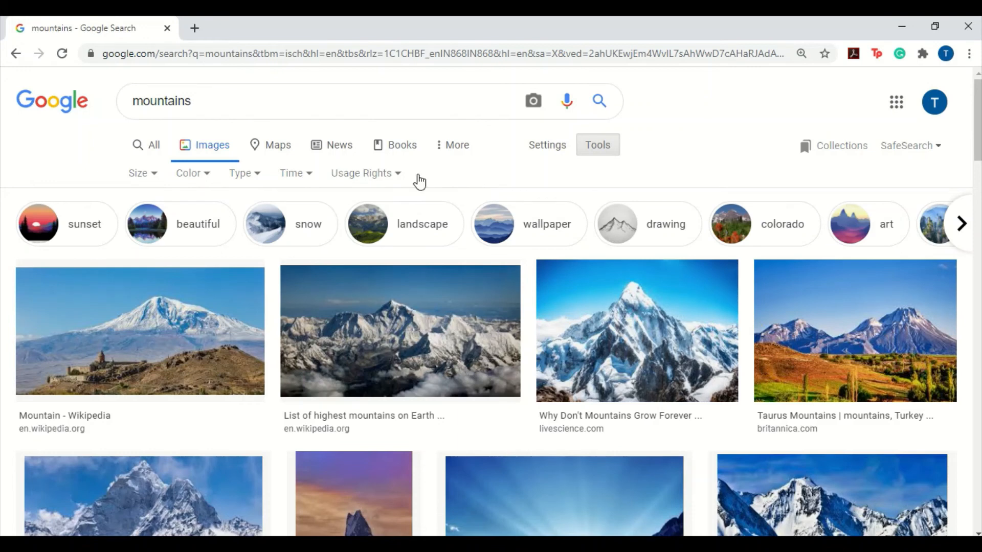